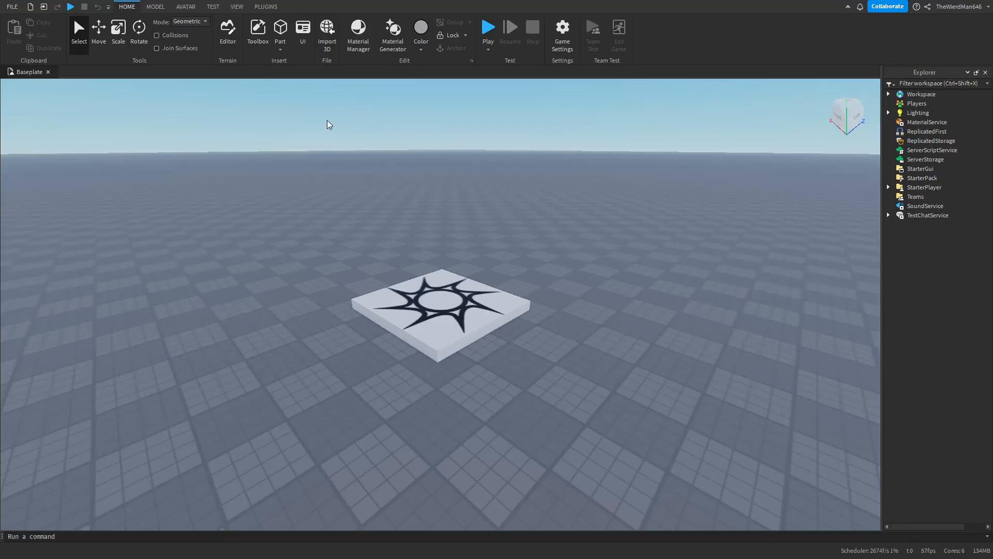
Step: Open the Properties window from the View tab
{"action": "left_click", "coordinate": [237, 7]}
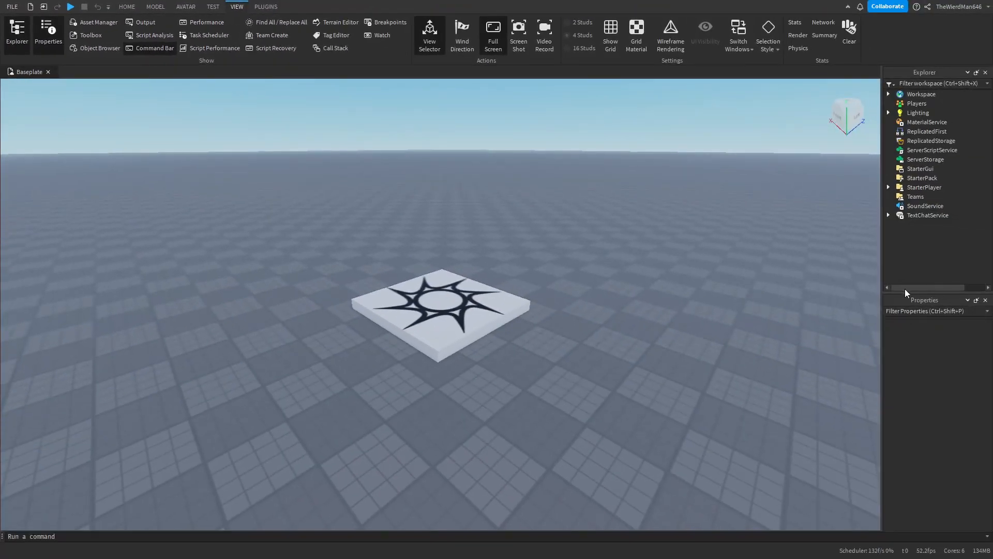
{"action": "mouse_move", "coordinate": [936, 304]}
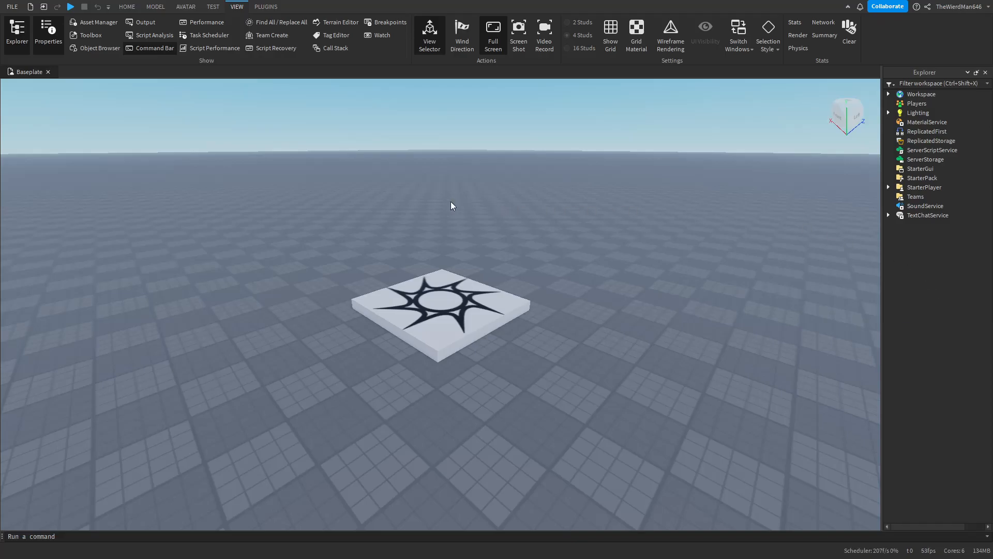
{"action": "mouse_move", "coordinate": [389, 318]}
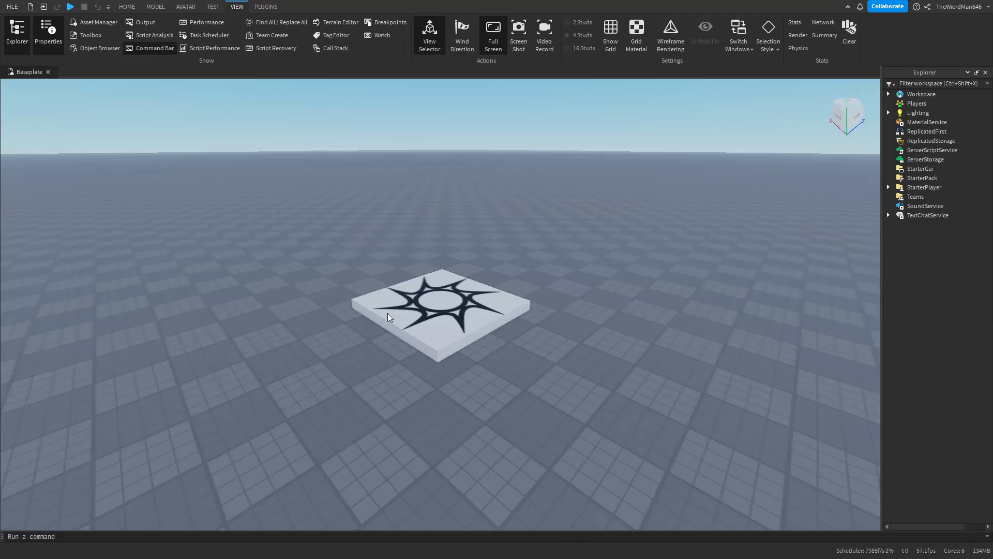
{"action": "left_click", "coordinate": [49, 30]}
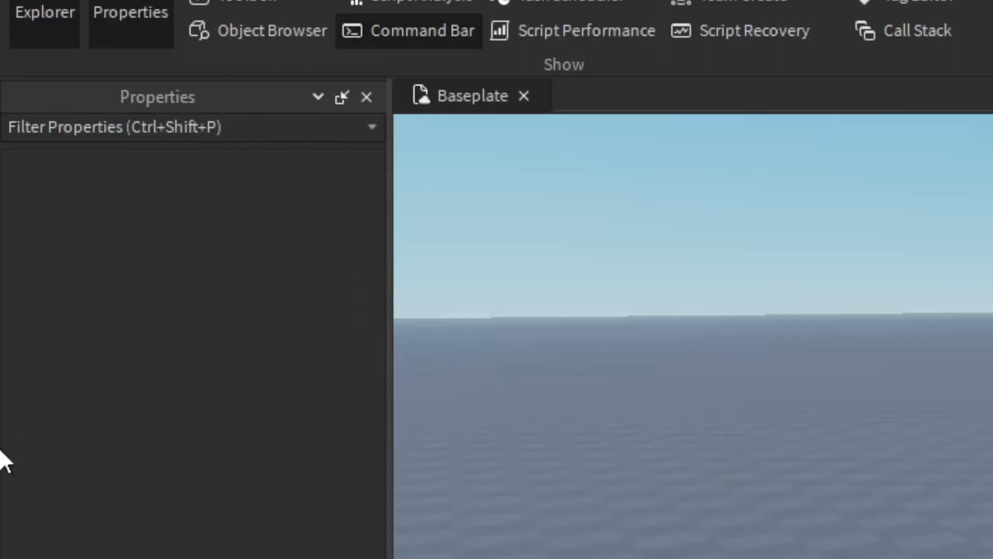
{"action": "mouse_move", "coordinate": [180, 111]}
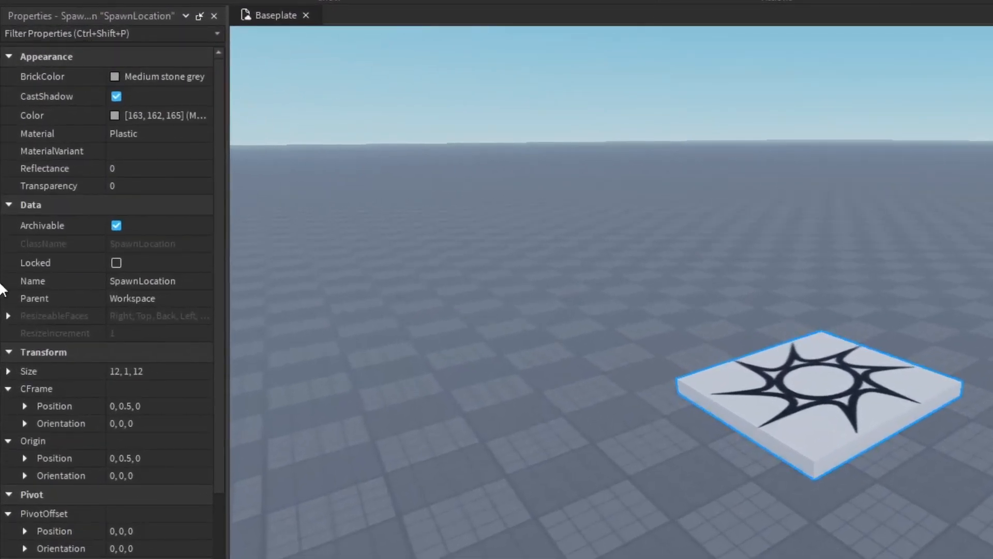
Step: Inspect Terrain, Workspace, Players, ReplicatedFirst and StarterGui properties, then return to Home
{"action": "scroll", "scroll_direction": "down", "scroll_amount": 3}
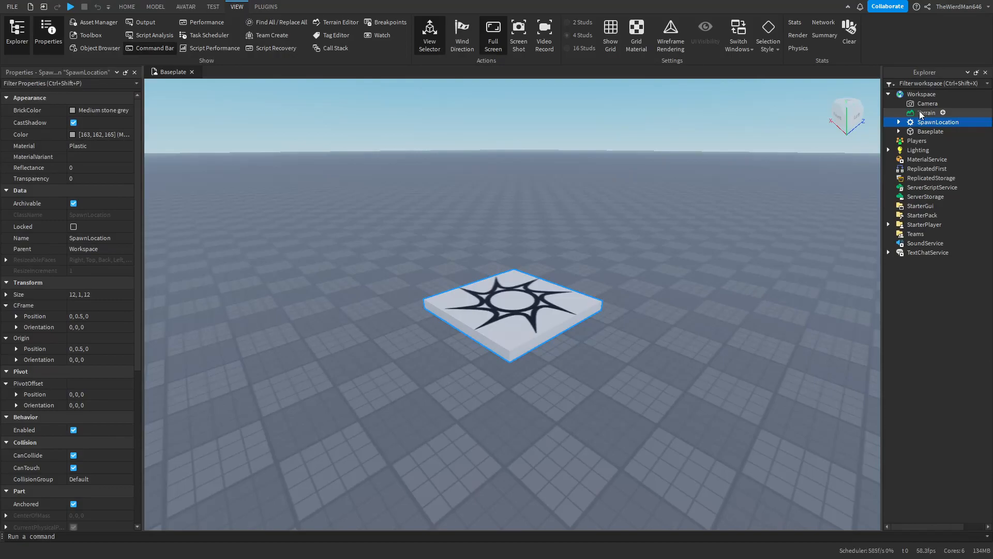
{"action": "left_click", "coordinate": [926, 113]}
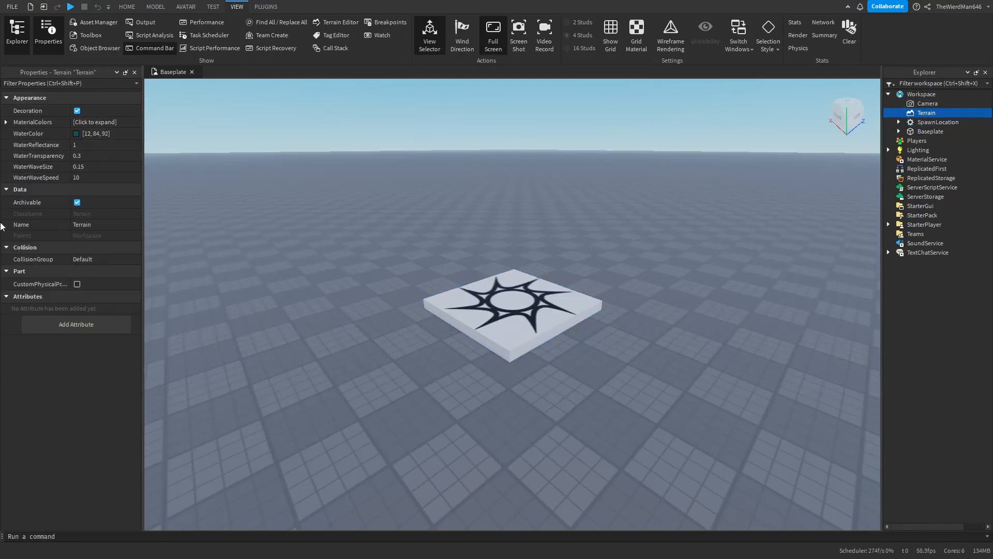
{"action": "left_click", "coordinate": [922, 94]}
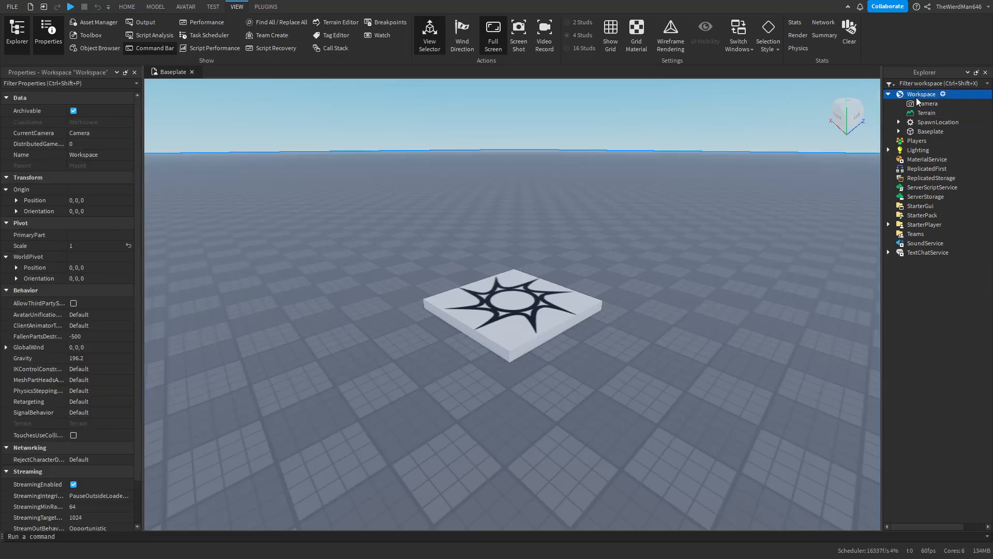
{"action": "left_click", "coordinate": [926, 159]}
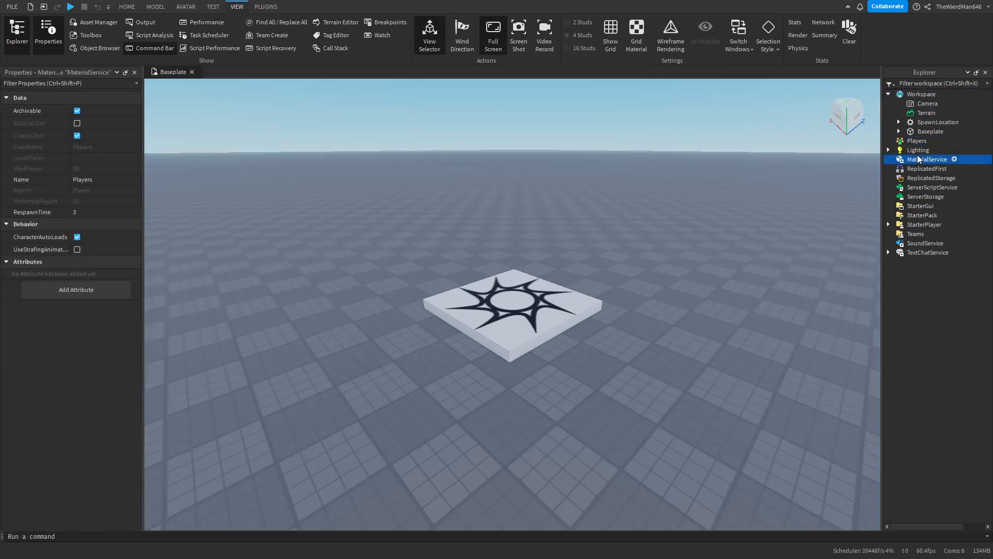
{"action": "left_click", "coordinate": [926, 169]}
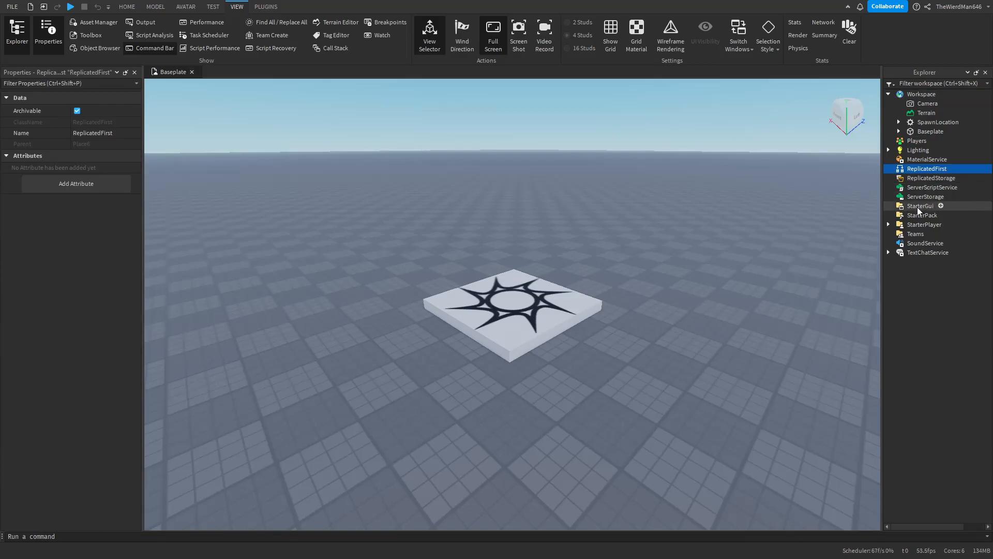
{"action": "left_click", "coordinate": [921, 205]}
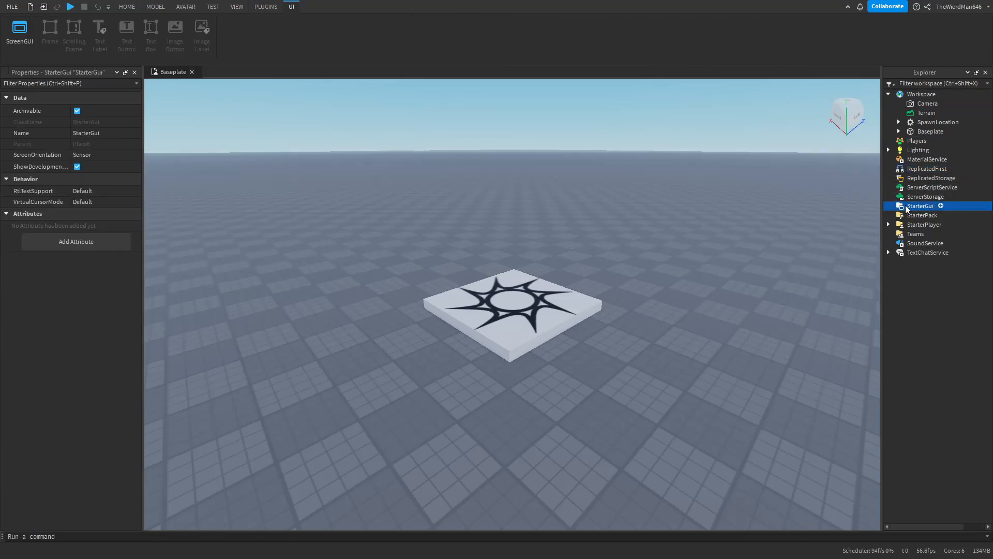
{"action": "mouse_move", "coordinate": [907, 208]}
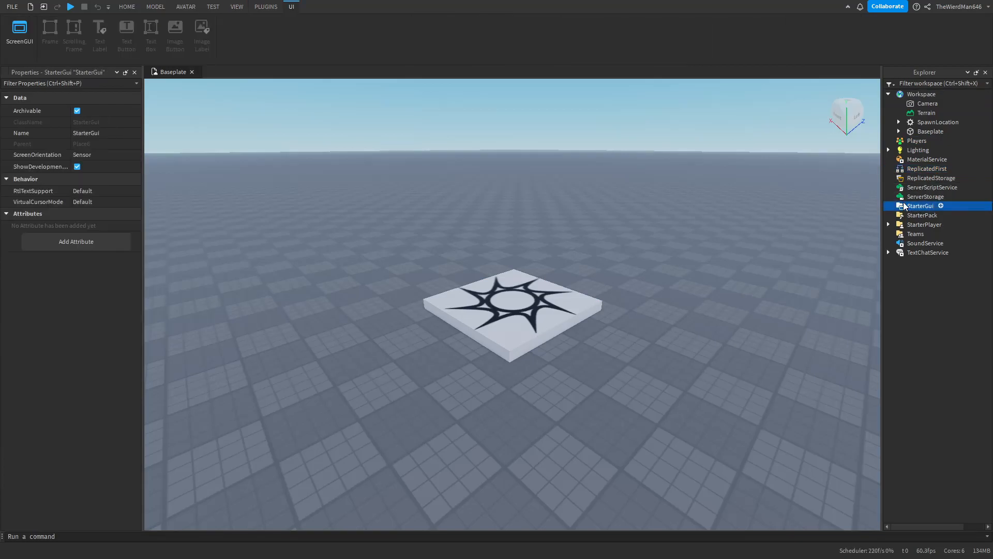
{"action": "left_click", "coordinate": [126, 6]}
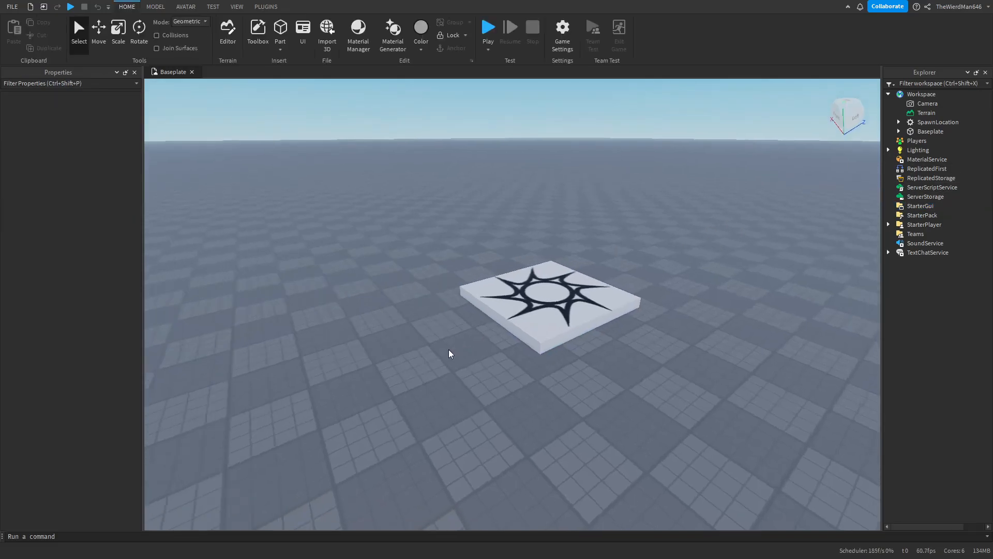
Step: Insert a new Part block into the Workspace from the Home tab
{"action": "left_click", "coordinate": [280, 30]}
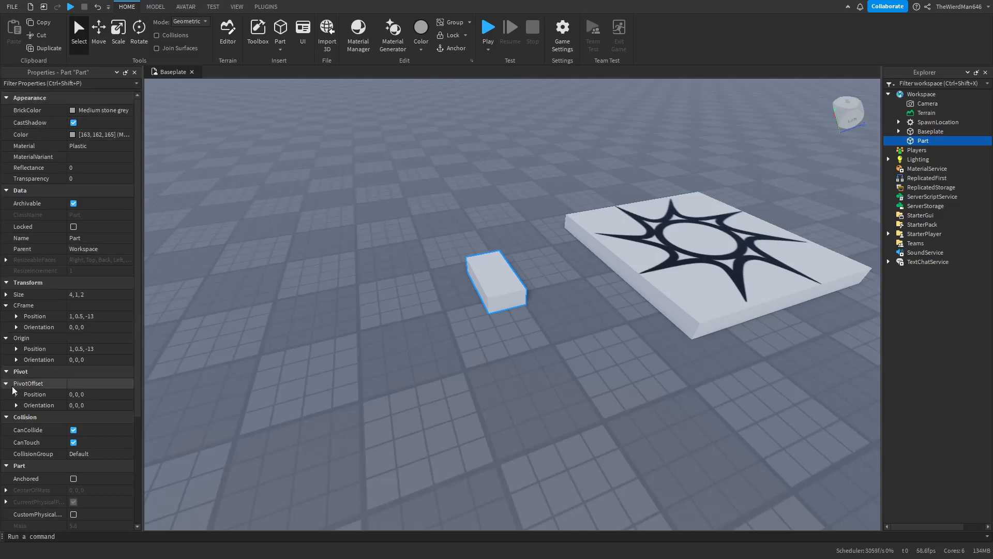
{"action": "mouse_move", "coordinate": [105, 386]}
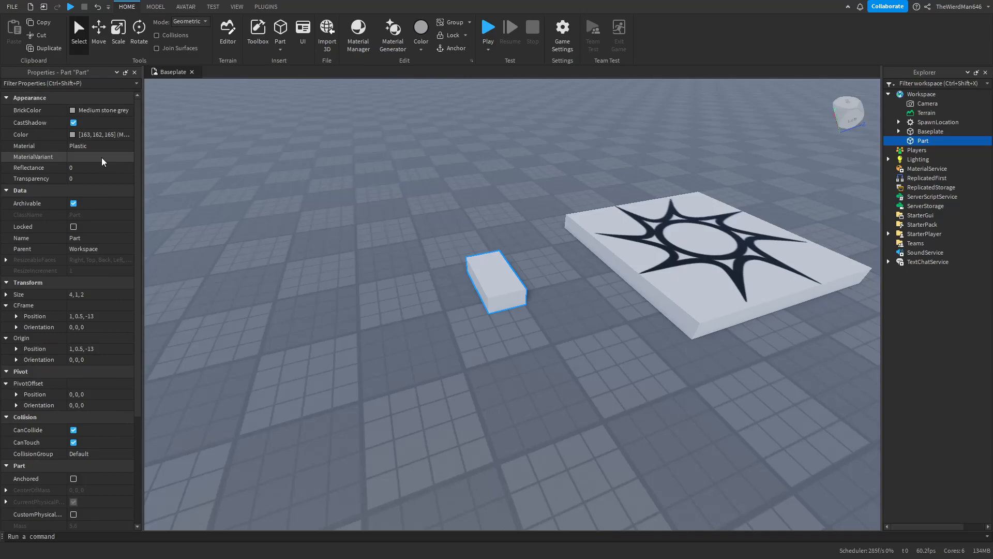
{"action": "mouse_move", "coordinate": [170, 129]}
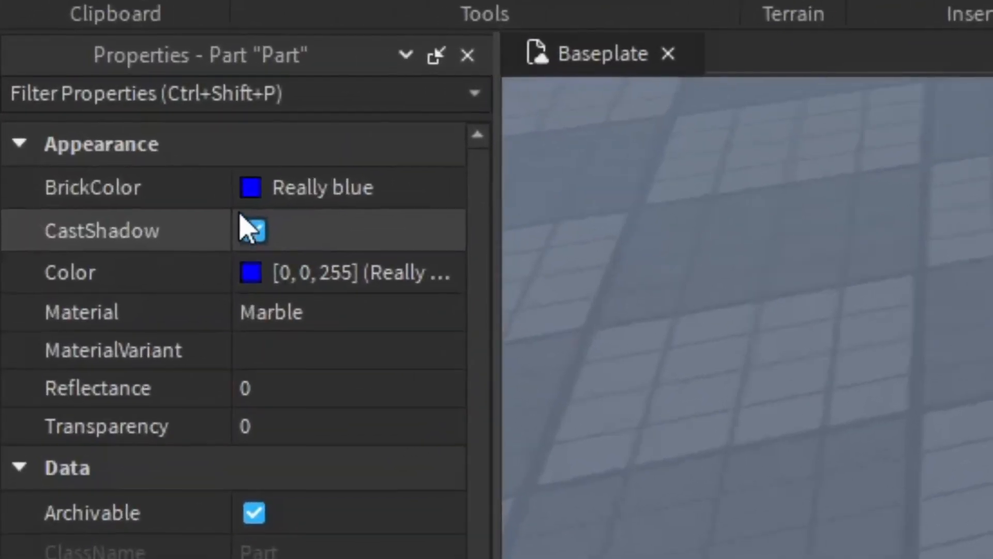
{"action": "left_click", "coordinate": [254, 229]}
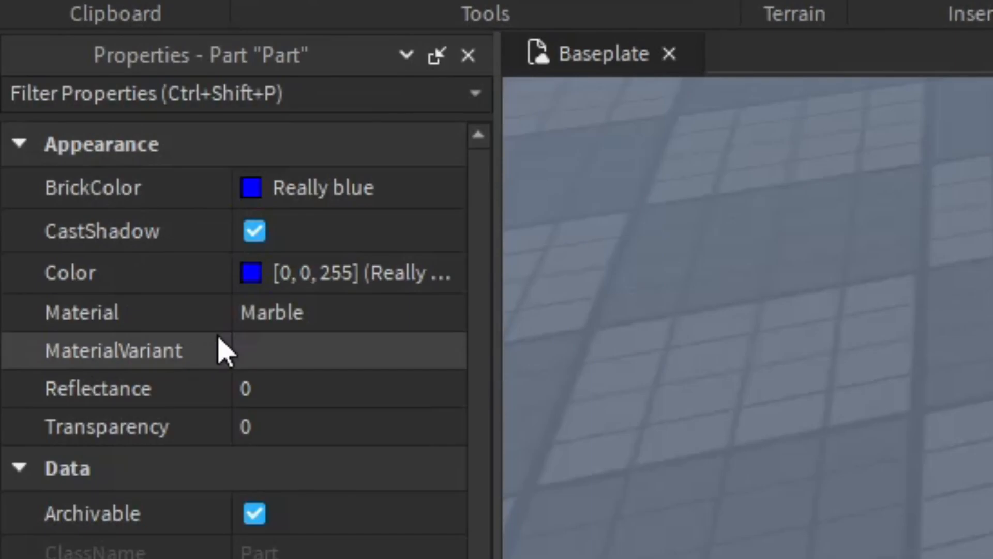
{"action": "mouse_move", "coordinate": [152, 314]}
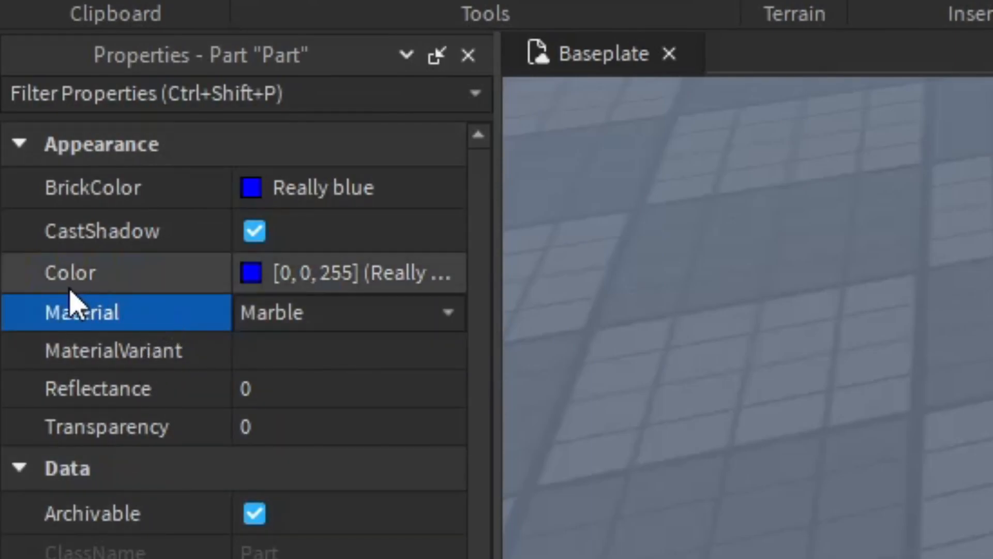
{"action": "mouse_move", "coordinate": [237, 319]}
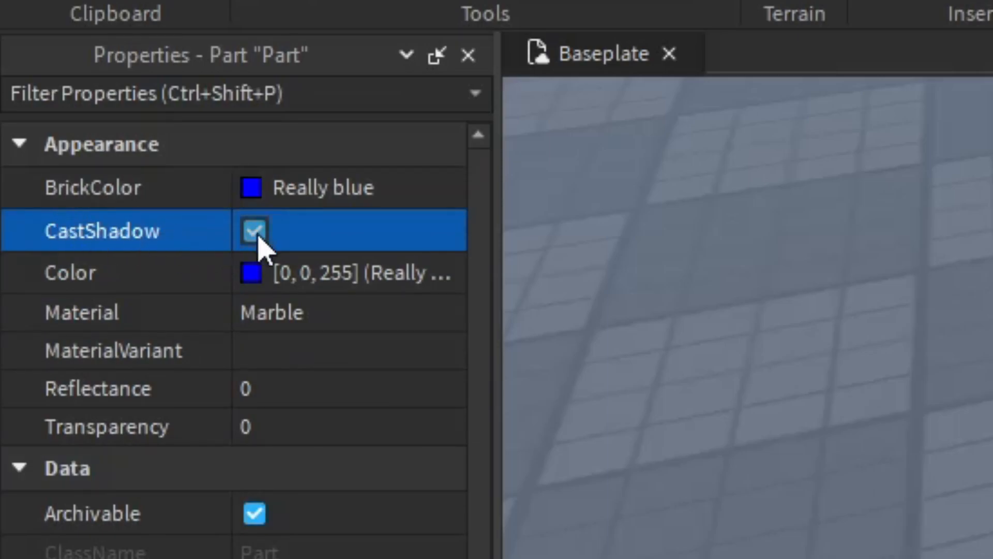
{"action": "mouse_move", "coordinate": [323, 235]}
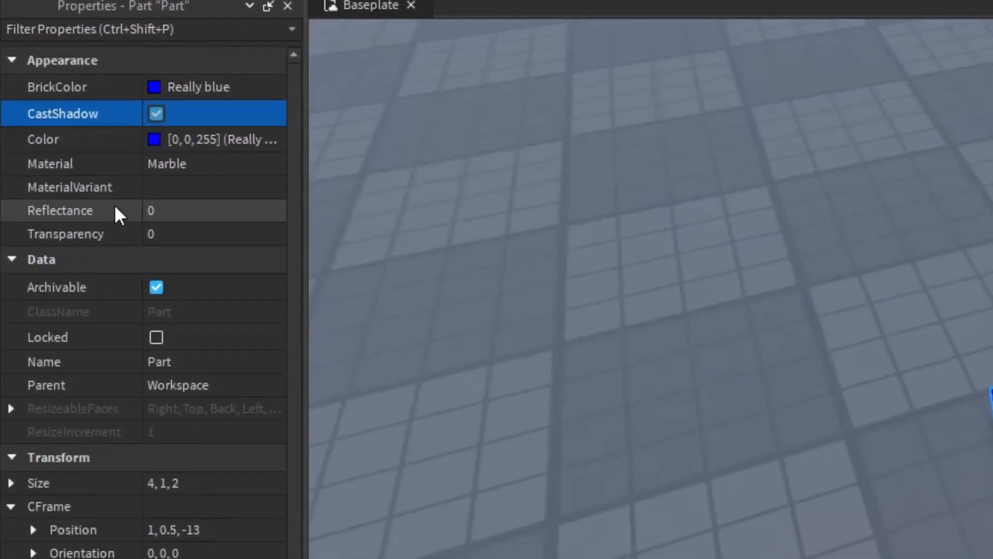
{"action": "mouse_move", "coordinate": [158, 214]}
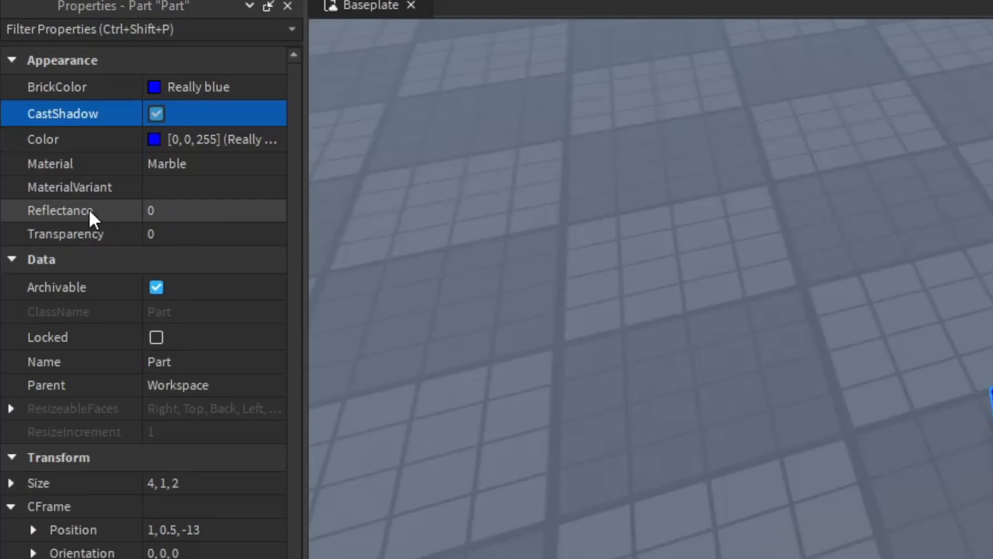
{"action": "mouse_move", "coordinate": [166, 214]}
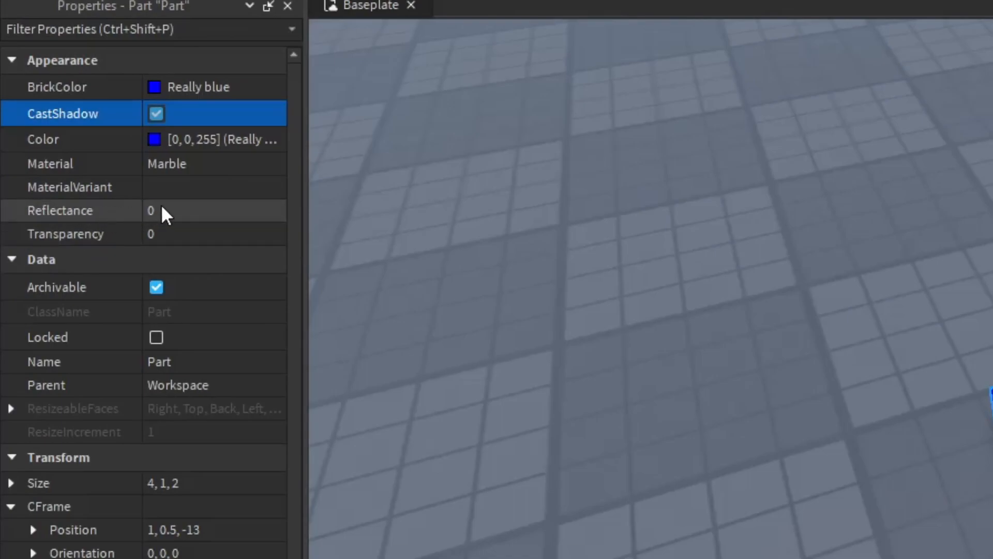
{"action": "mouse_move", "coordinate": [19, 238]}
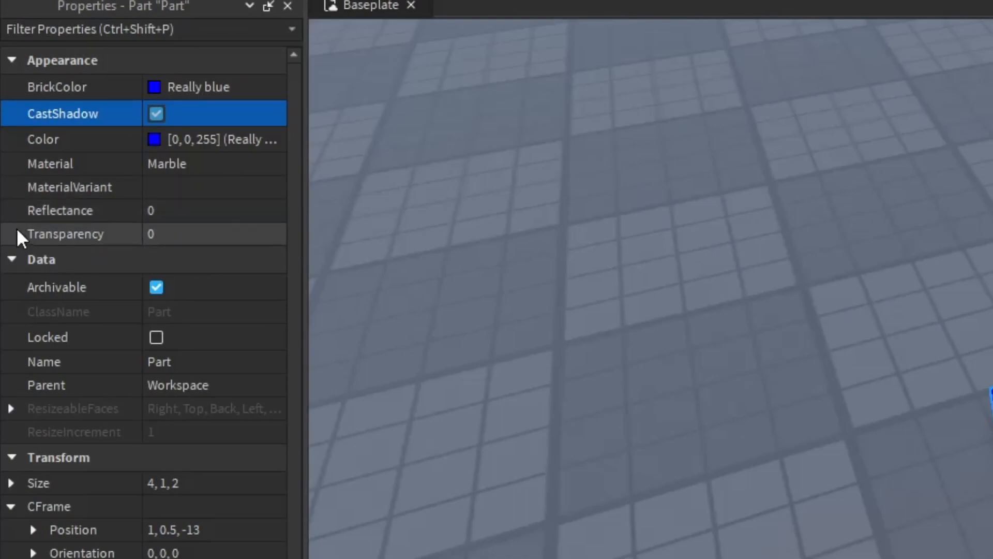
{"action": "scroll", "scroll_direction": "down", "scroll_amount": 3}
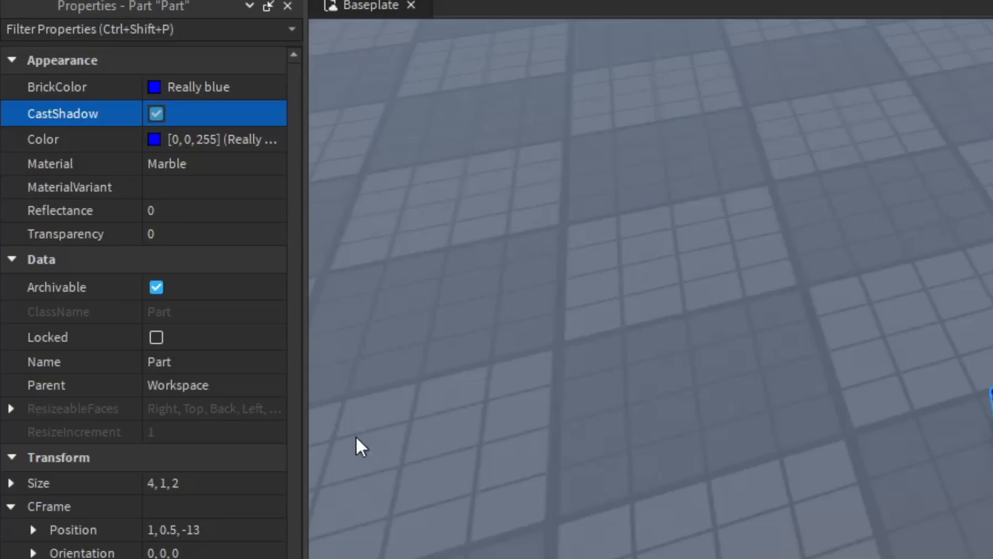
{"action": "mouse_move", "coordinate": [190, 483]}
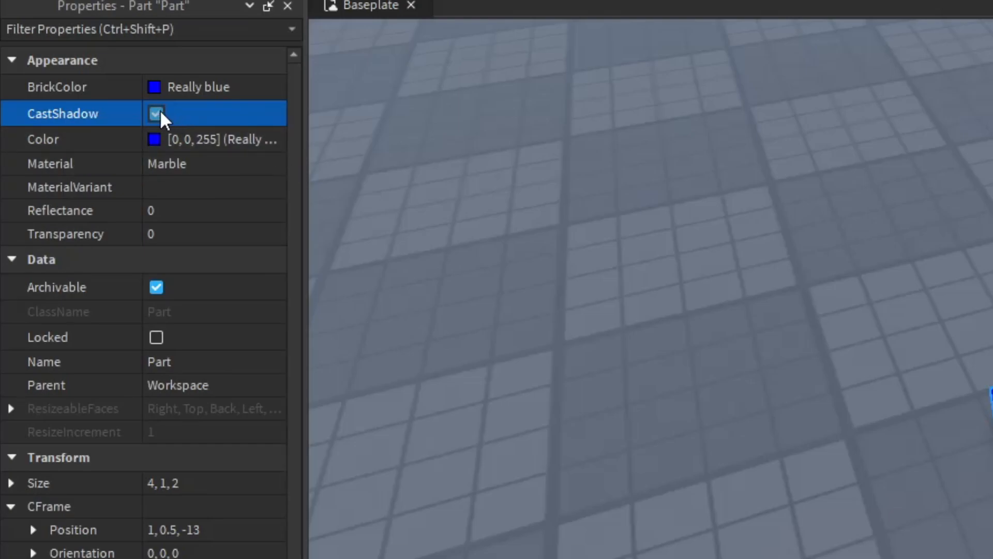
{"action": "left_click", "coordinate": [156, 113]}
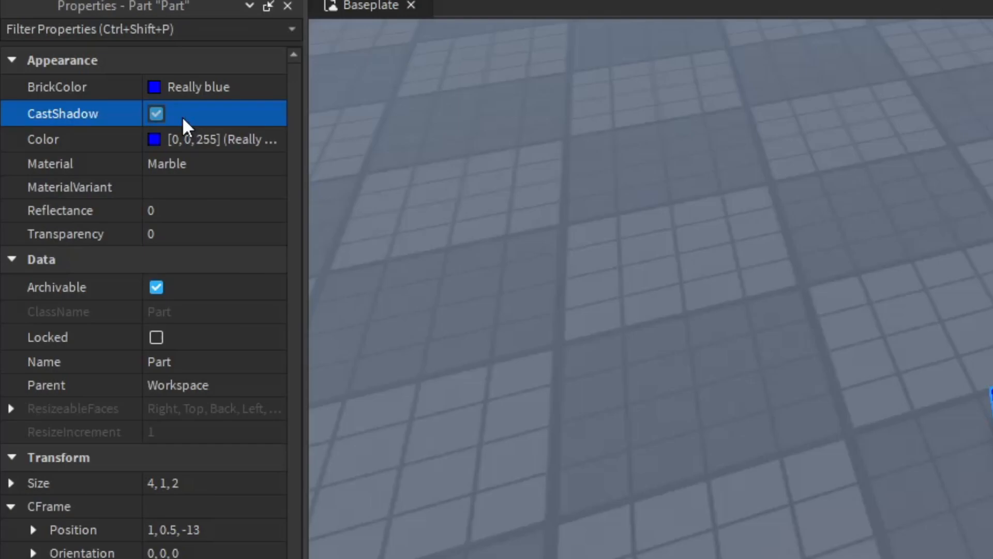
{"action": "mouse_move", "coordinate": [16, 113]}
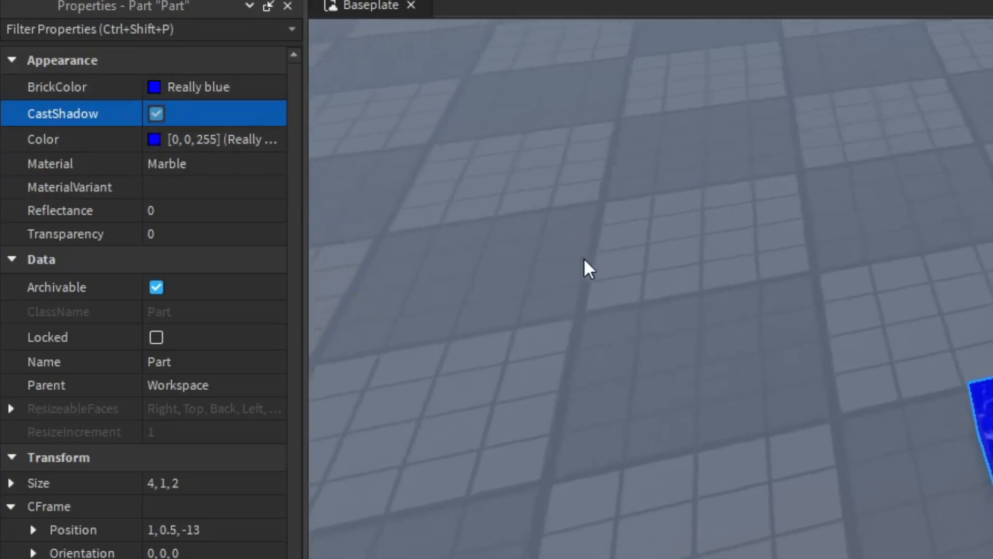
Step: Toggle the Part's CastShadow checkbox off and back on
{"action": "left_click", "coordinate": [156, 114]}
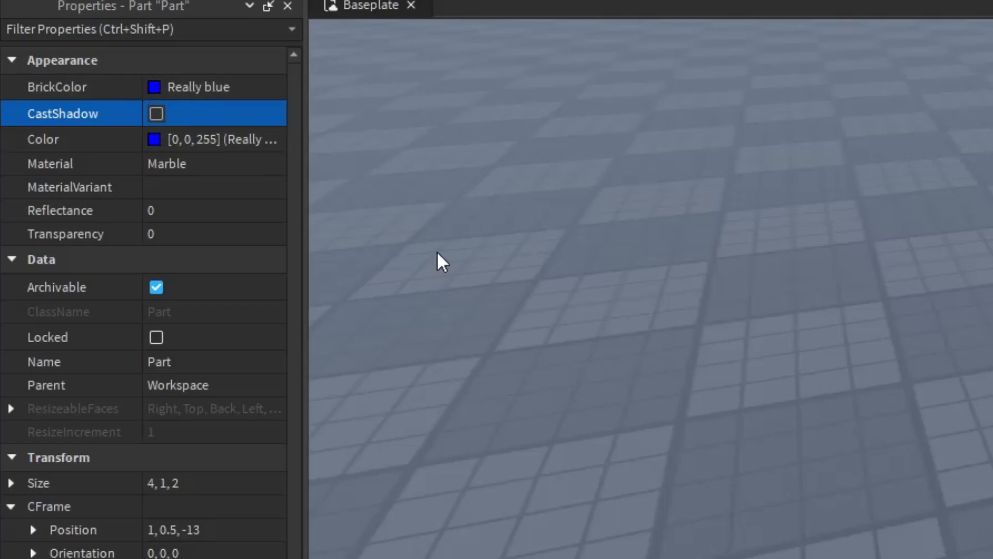
{"action": "mouse_move", "coordinate": [449, 248]}
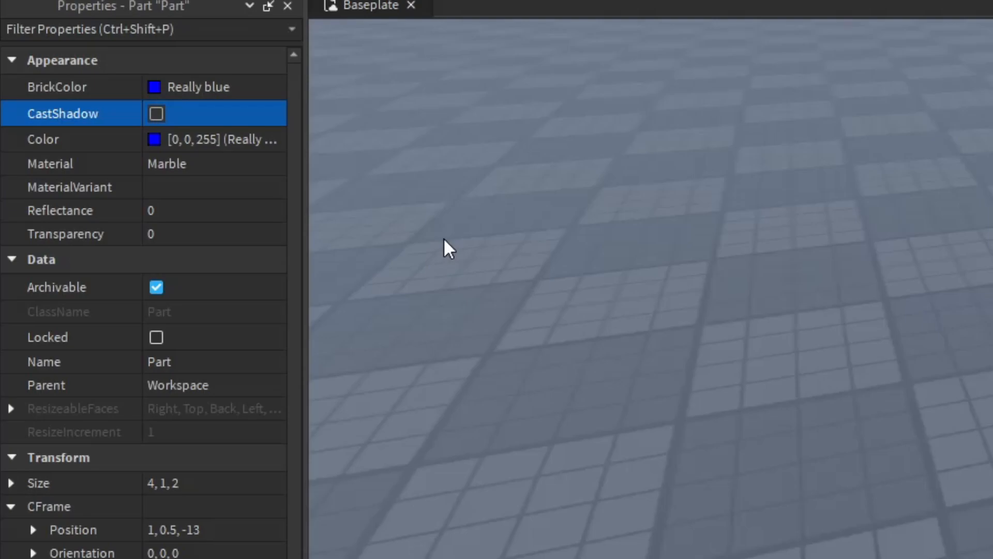
{"action": "left_click", "coordinate": [156, 113]}
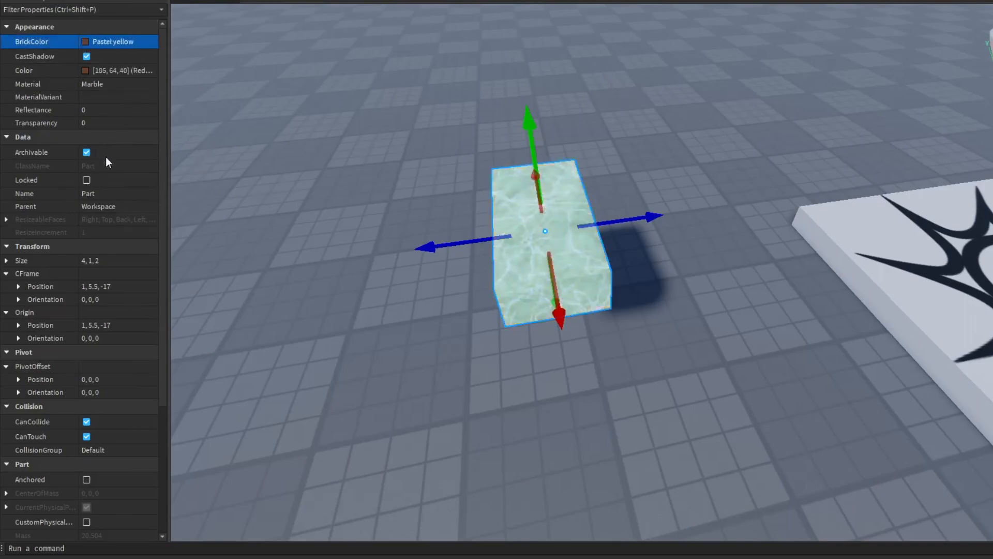
Step: Set the Part's BrickColor to Lime green and select its Color property
{"action": "left_click", "coordinate": [118, 41]}
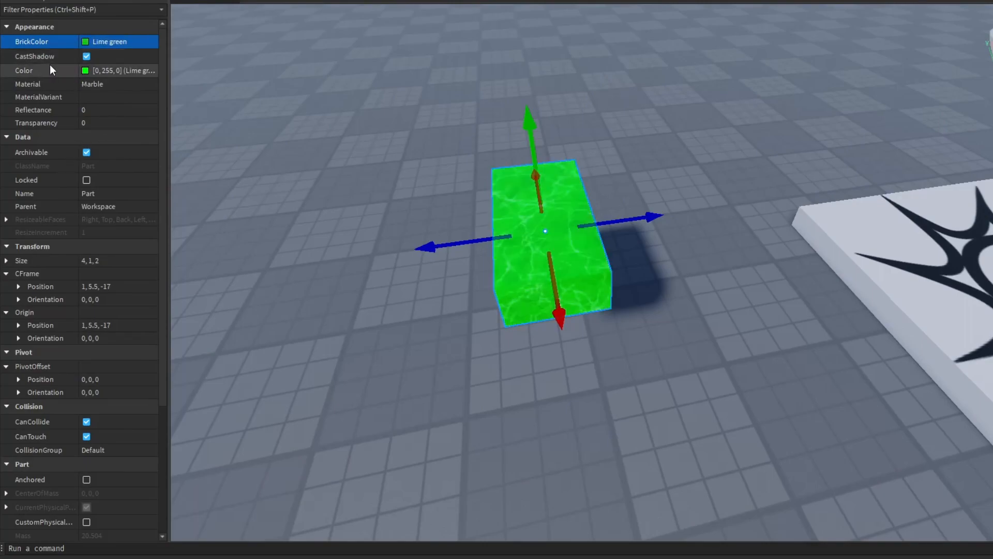
{"action": "mouse_move", "coordinate": [93, 65]}
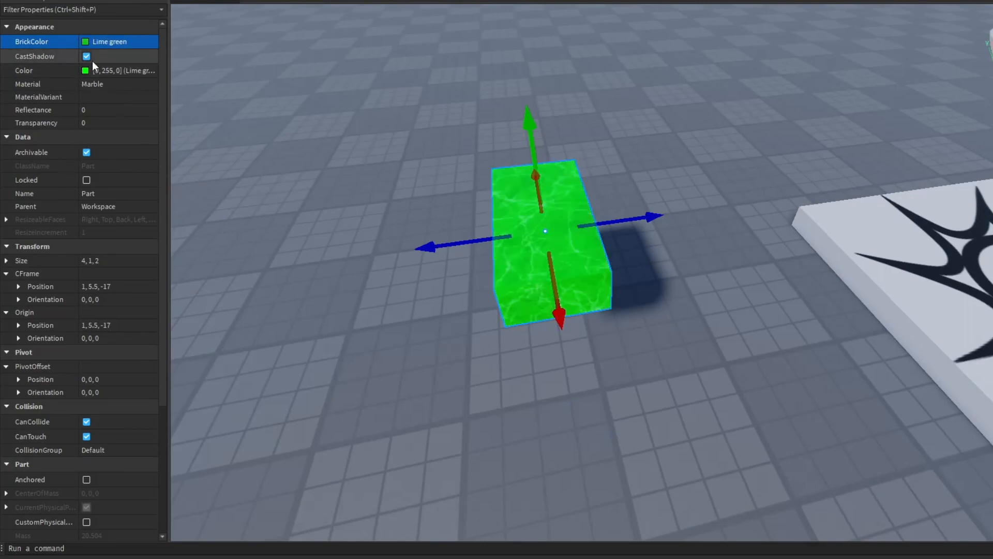
{"action": "left_click", "coordinate": [86, 56]}
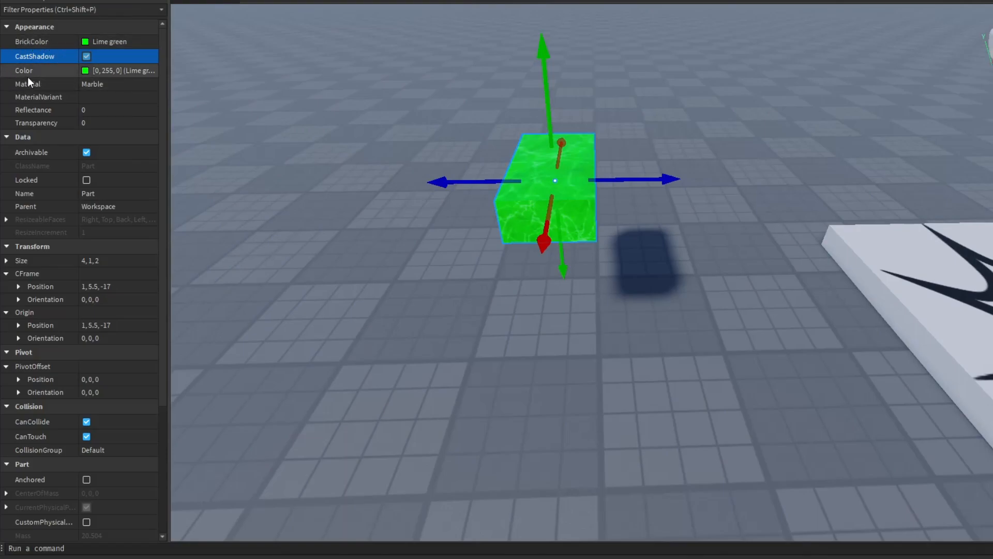
{"action": "left_click", "coordinate": [24, 71]}
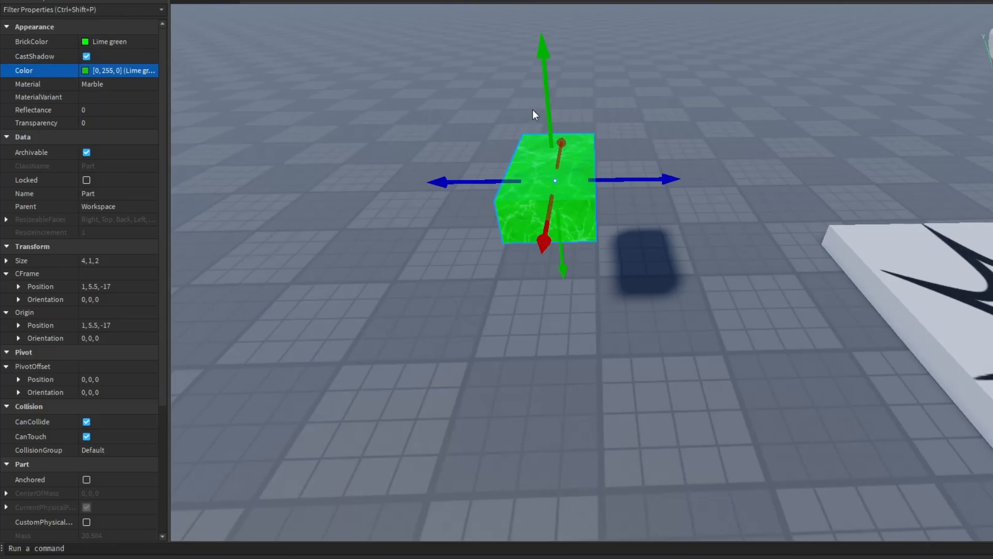
{"action": "mouse_move", "coordinate": [334, 252]}
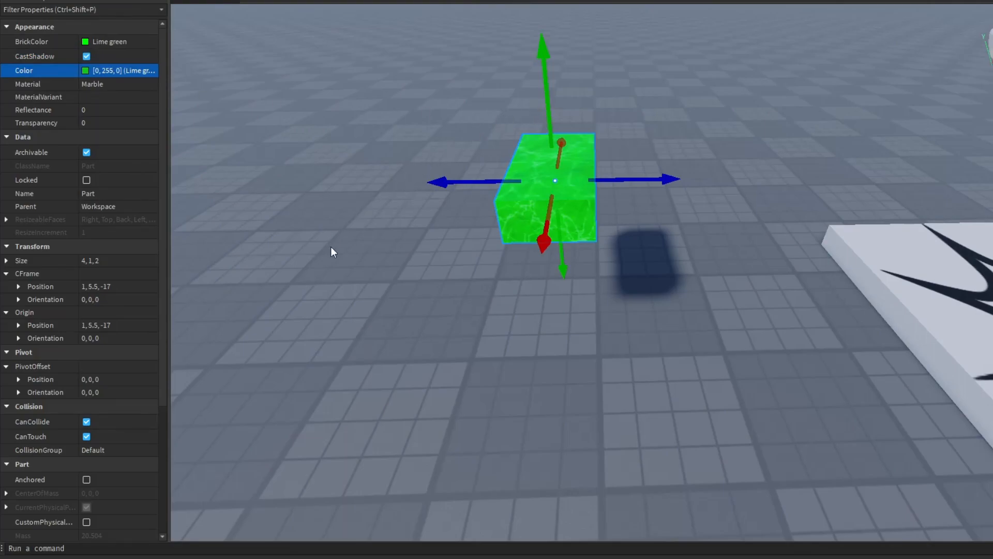
Step: Open the Select Color dialog for the Part's Color value
{"action": "left_click", "coordinate": [120, 71]}
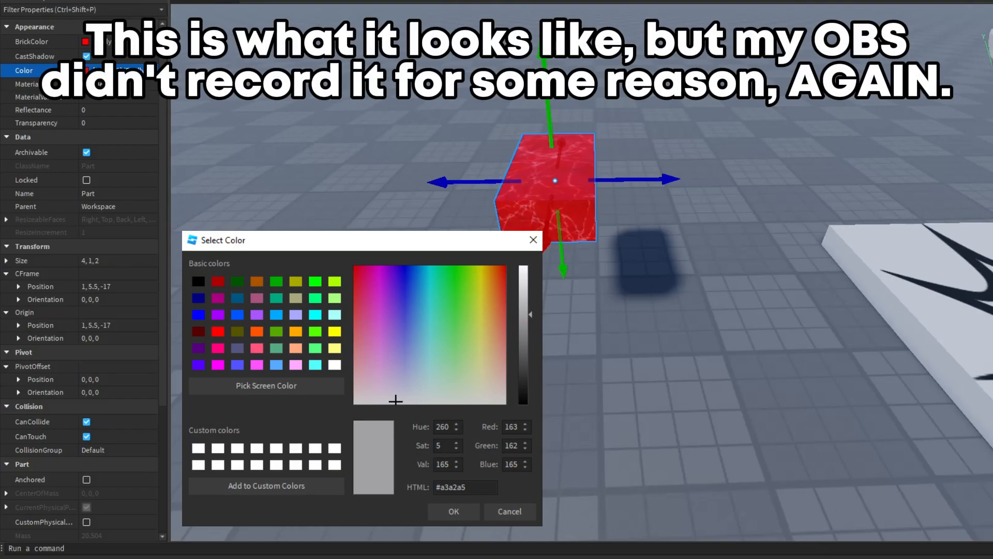
{"action": "left_click", "coordinate": [452, 511]}
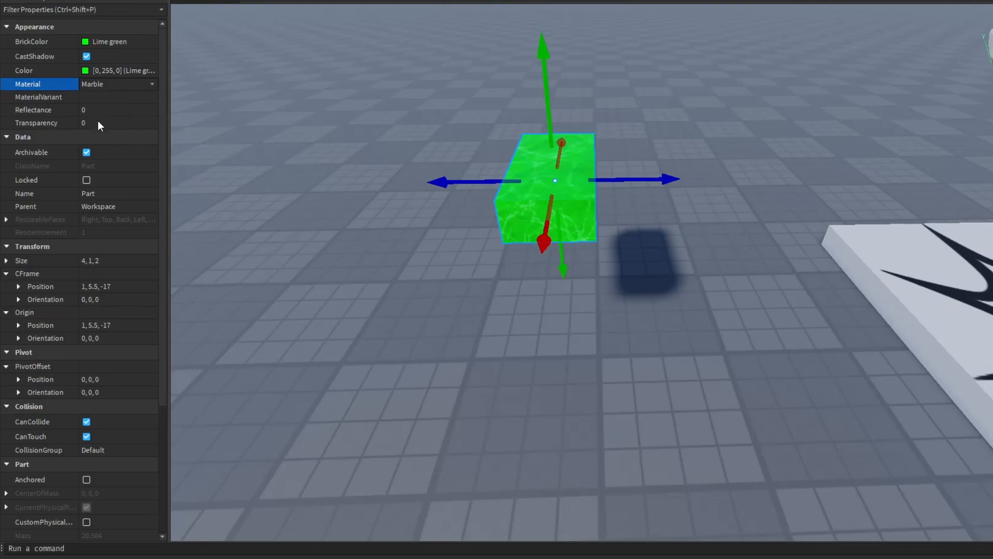
{"action": "mouse_move", "coordinate": [124, 150]}
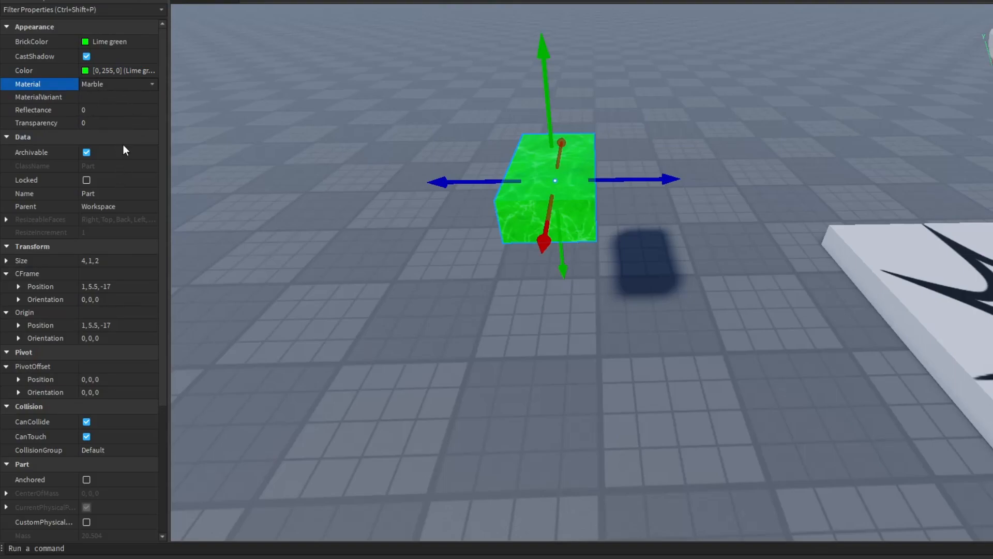
Step: Set the Part's Material to CrackedLava
{"action": "left_click", "coordinate": [117, 84]}
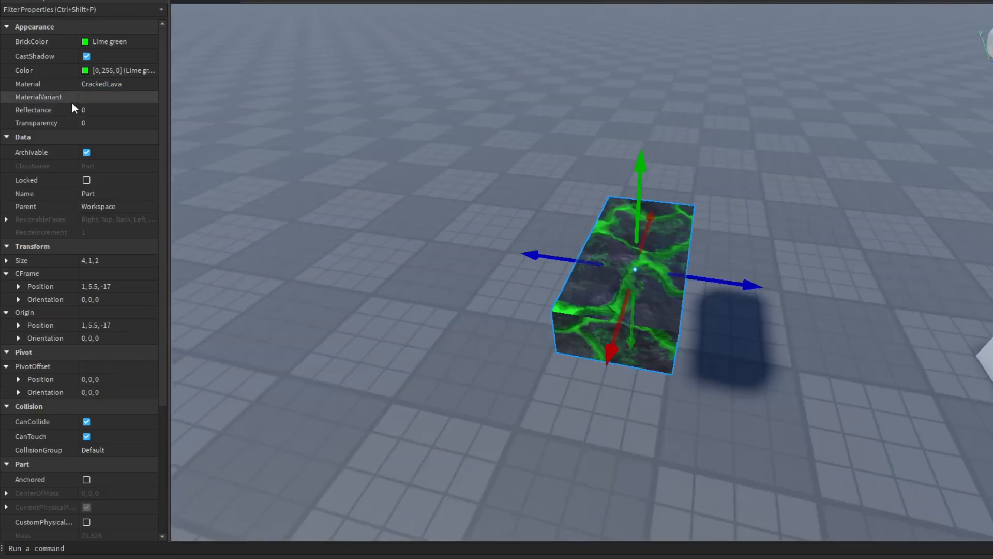
{"action": "mouse_move", "coordinate": [69, 113]}
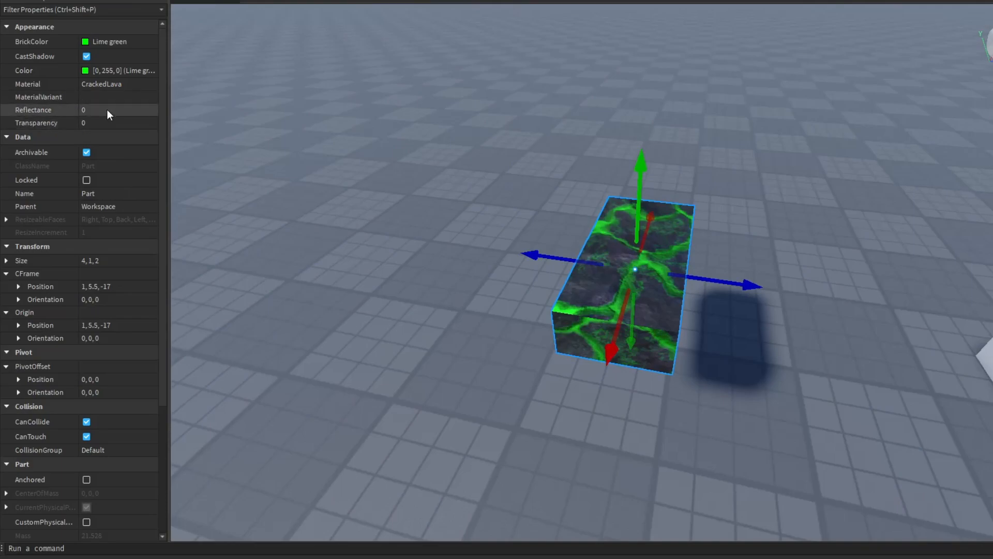
Step: Drag the Part's Reflectance slider up to the maximum of 1
{"action": "left_click", "coordinate": [98, 109]}
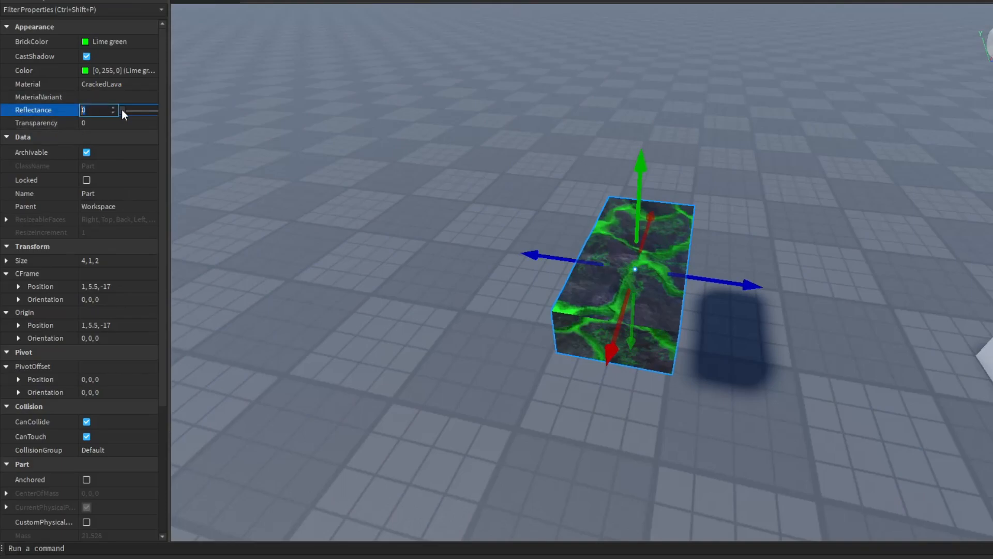
{"action": "left_click_drag", "start_coordinate": [126, 110], "coordinate": [156, 110]}
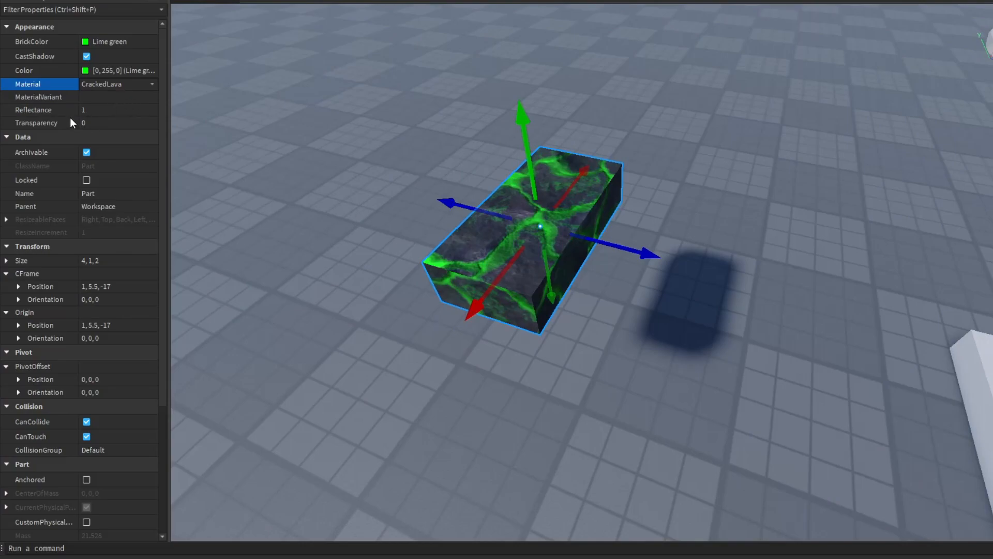
{"action": "mouse_move", "coordinate": [112, 151]}
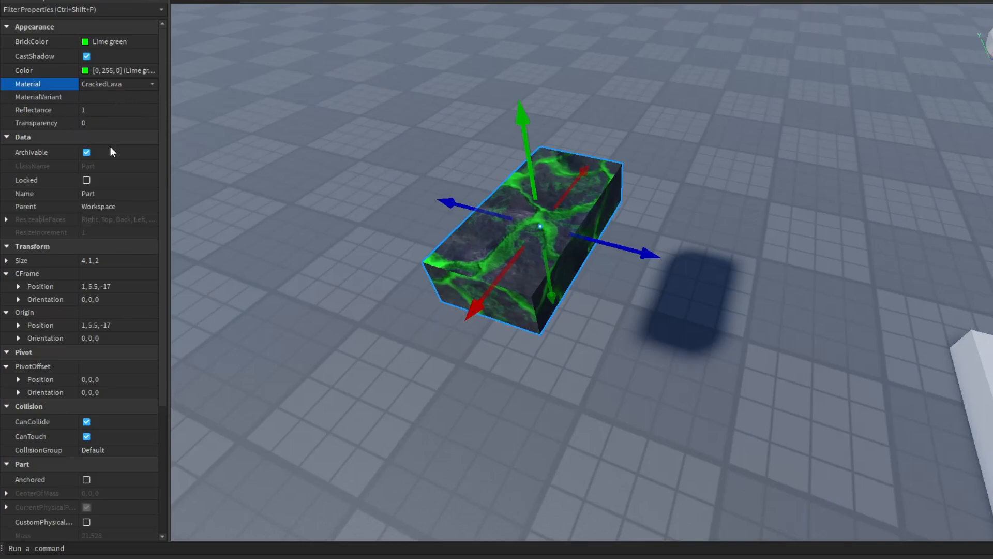
{"action": "left_click", "coordinate": [118, 84]}
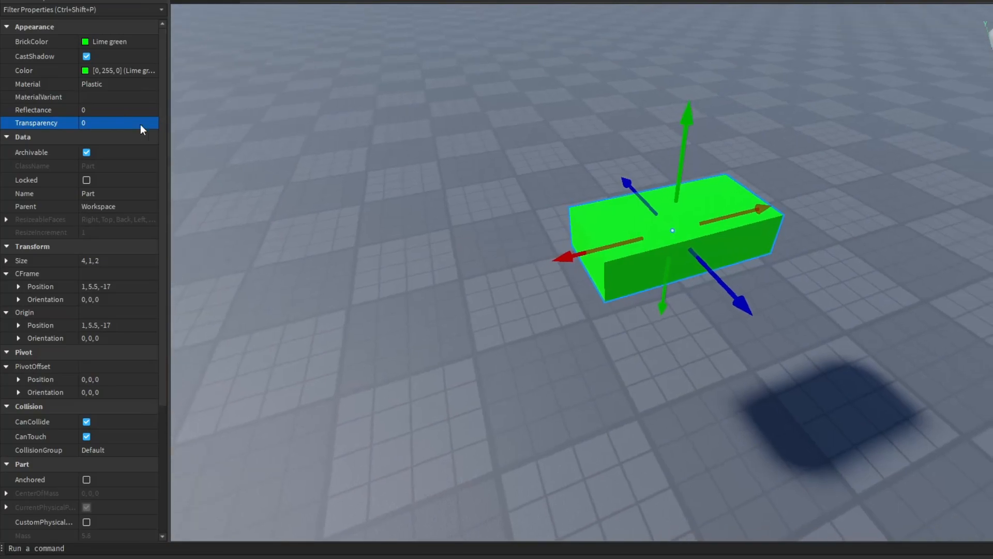
Step: Adjust the Part's Transparency slider, settling on 0.5
{"action": "left_click", "coordinate": [120, 123]}
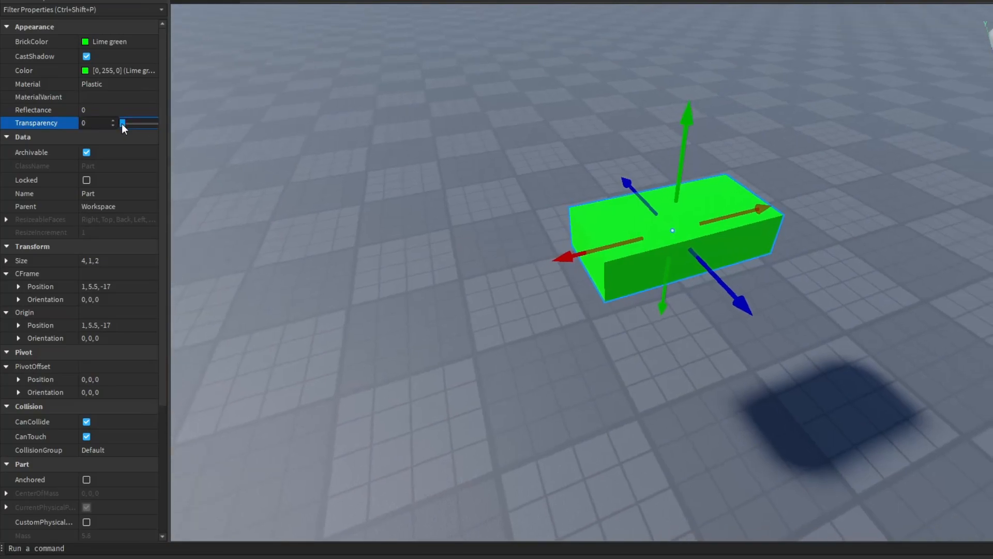
{"action": "left_click_drag", "start_coordinate": [124, 123], "coordinate": [155, 123]}
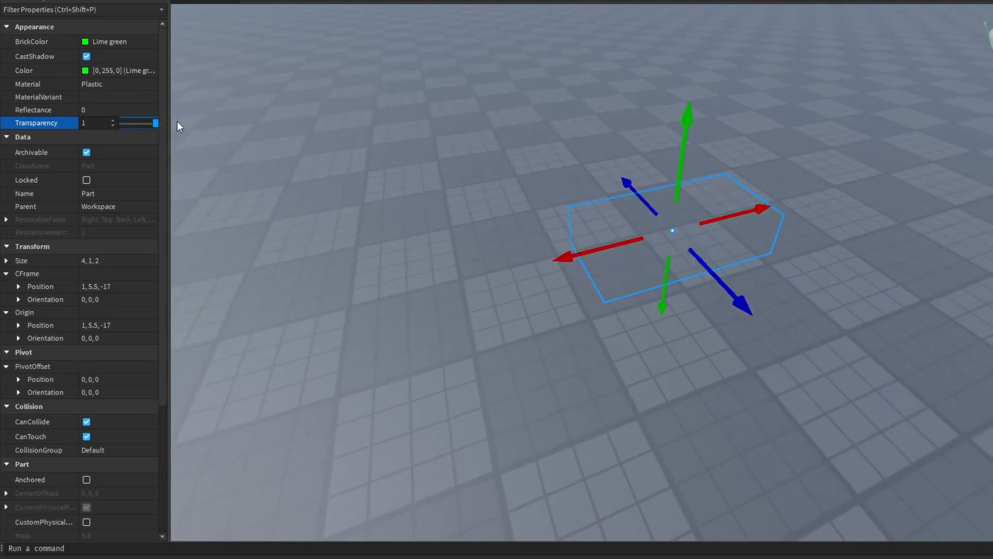
{"action": "left_click_drag", "start_coordinate": [156, 123], "coordinate": [141, 123]}
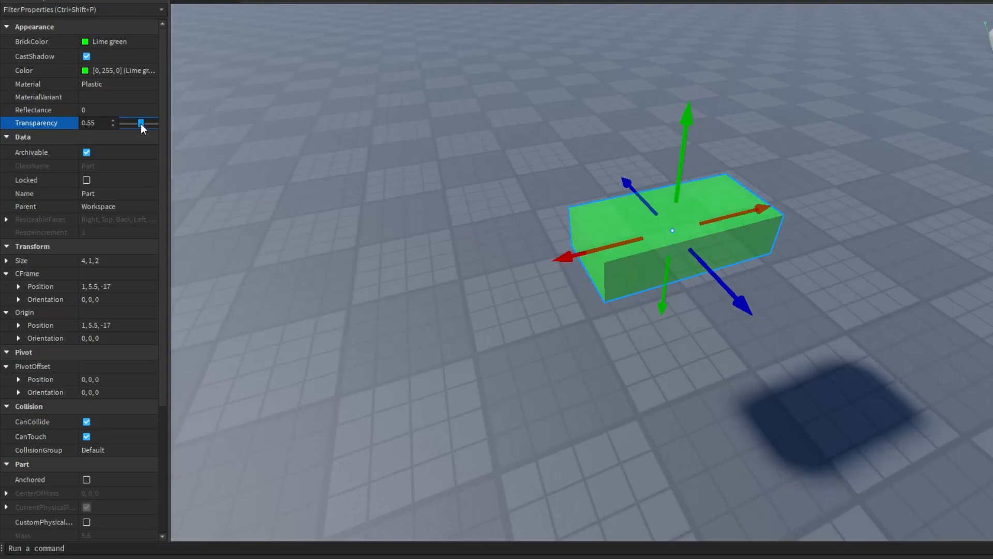
{"action": "left_click_drag", "start_coordinate": [141, 123], "coordinate": [164, 123]}
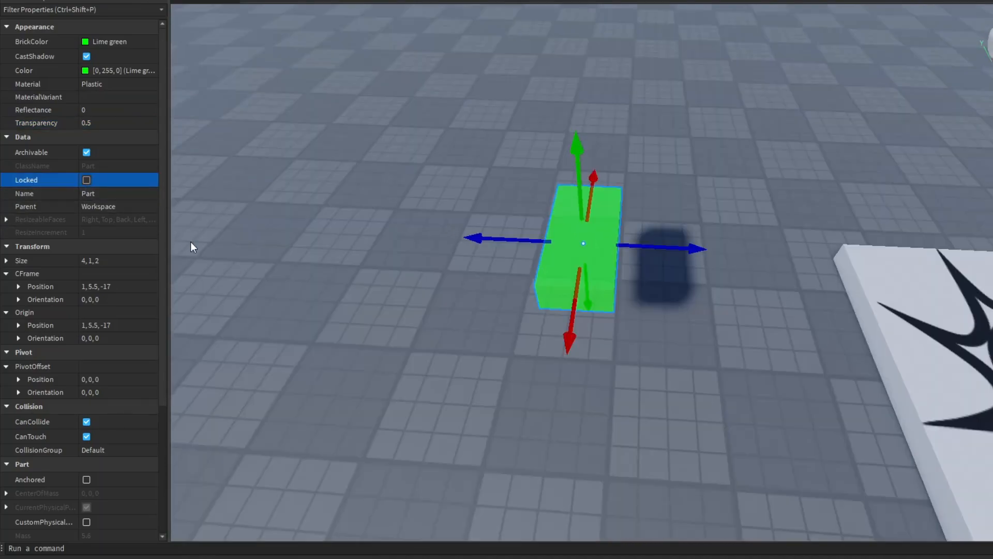
{"action": "mouse_move", "coordinate": [346, 248]}
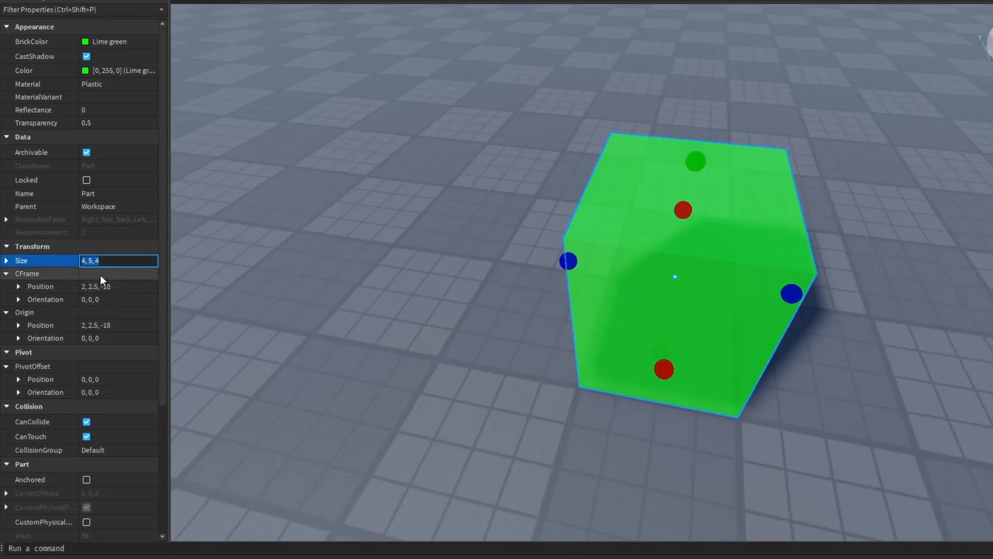
Step: Expand the Part's Size property and enter 8 for X
{"action": "left_click", "coordinate": [6, 260]}
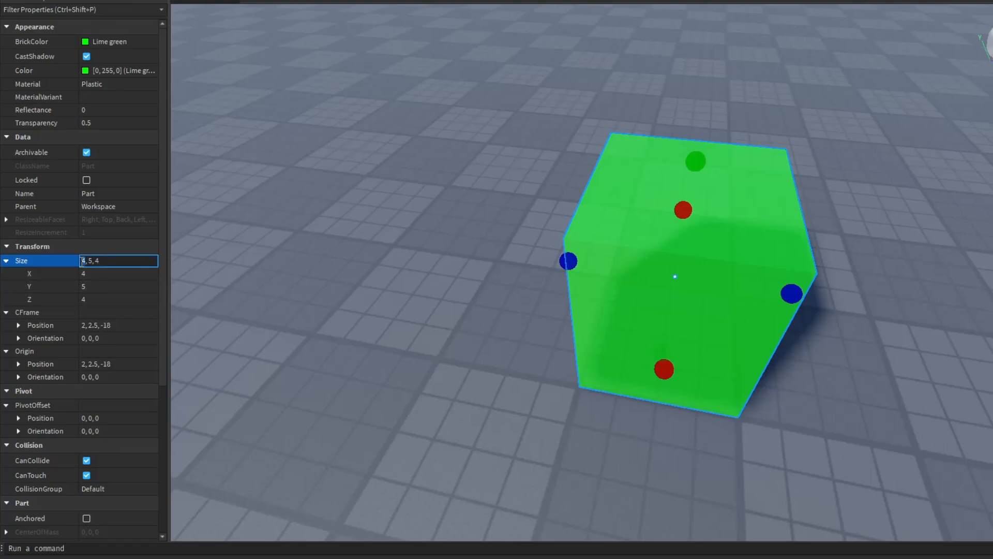
{"action": "type", "text": "8"}
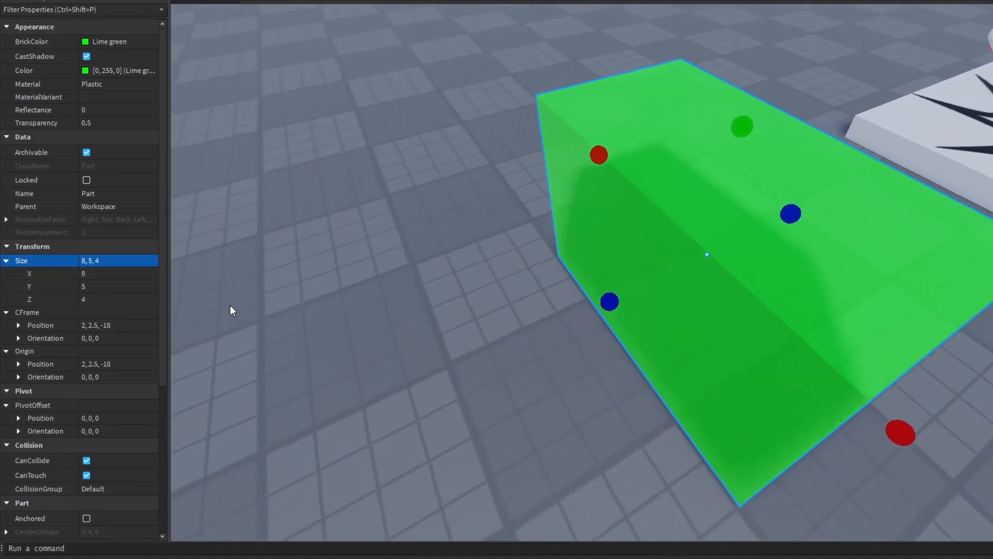
{"action": "left_click", "coordinate": [118, 260]}
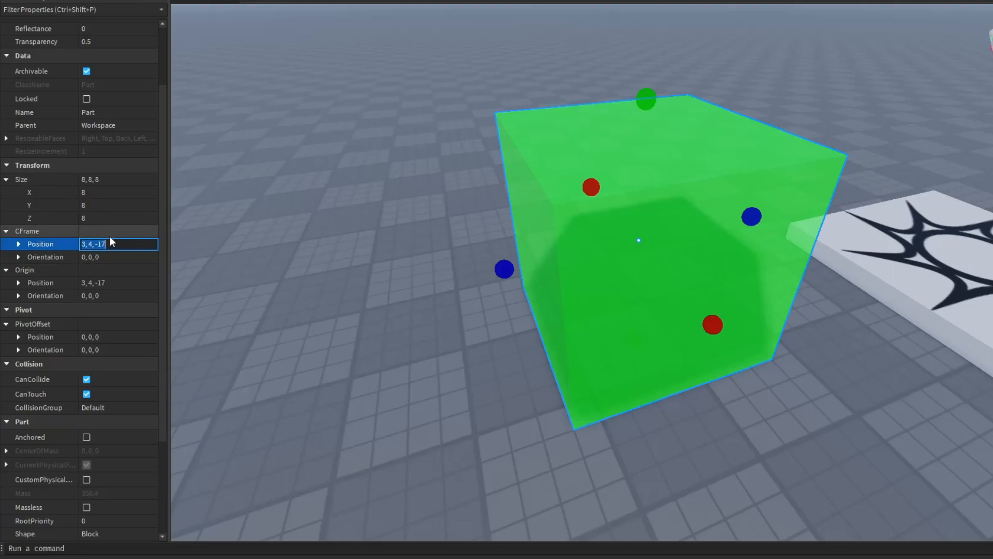
Step: Move the cube to position 0, 10, 0 and set Orientation X to 45
{"action": "left_click", "coordinate": [117, 244]}
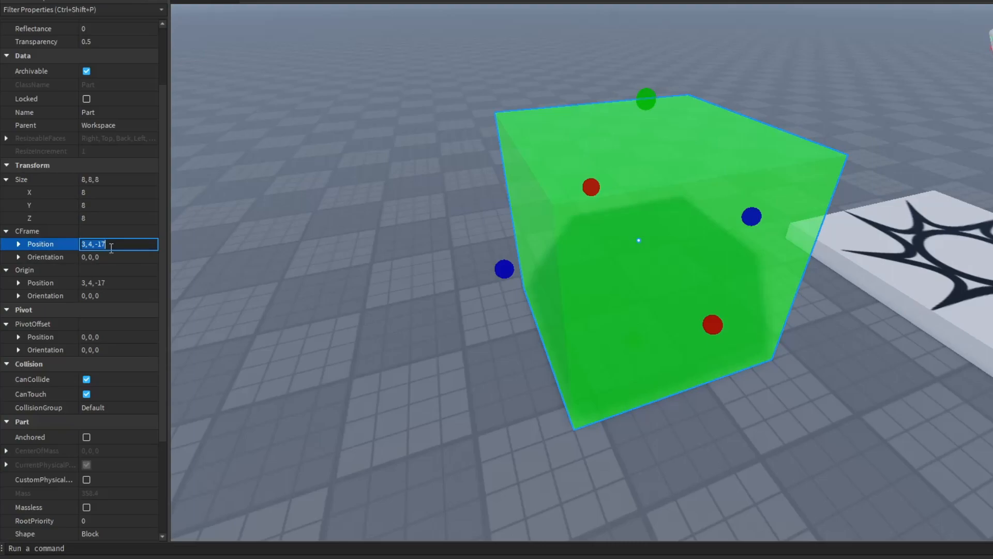
{"action": "type", "text": "0,10,"}
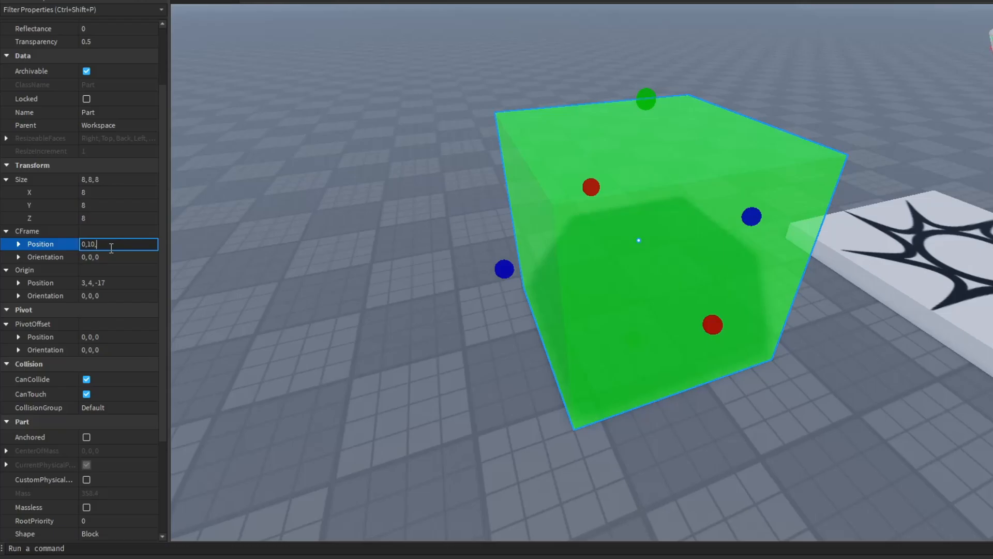
{"action": "type", "text": "0"}
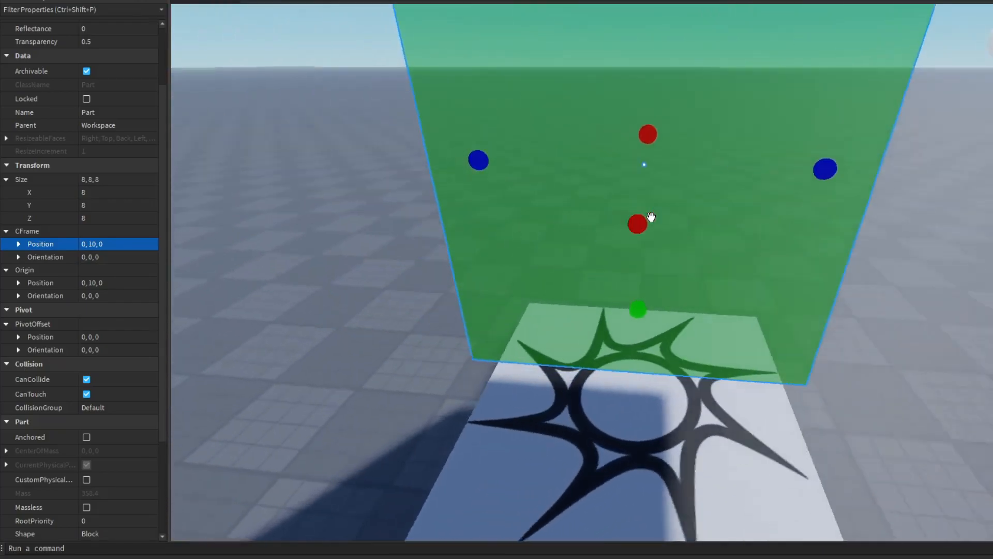
{"action": "left_click", "coordinate": [101, 257]}
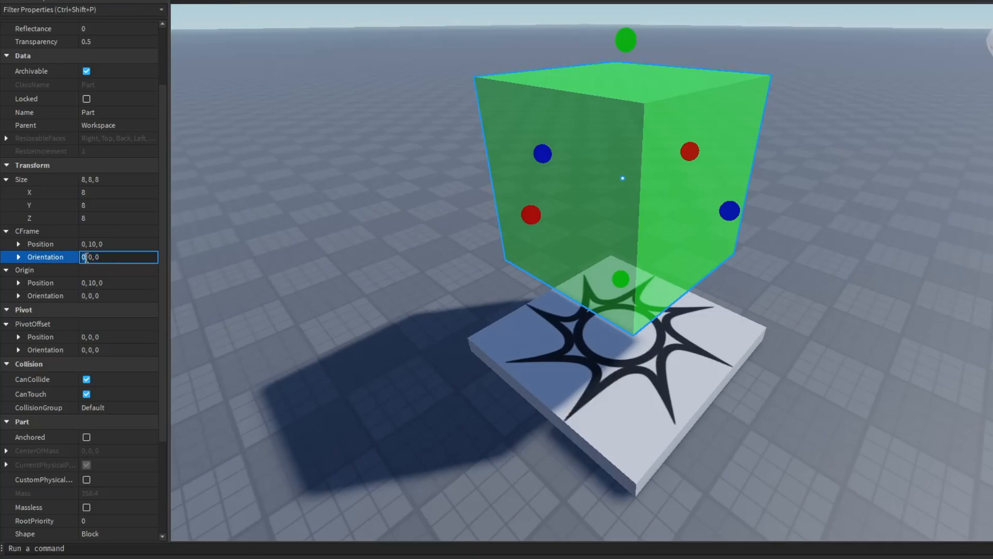
{"action": "type", "text": "45"}
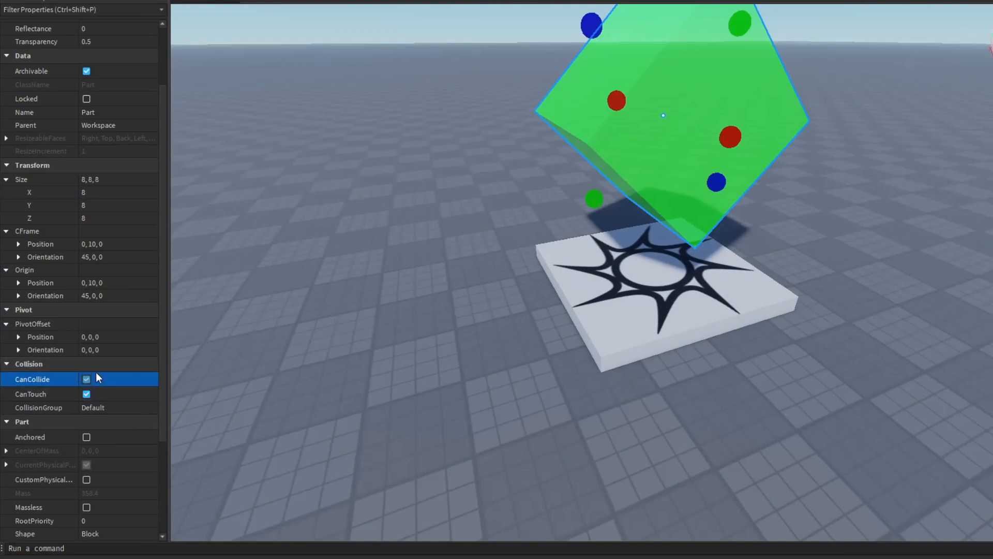
Step: Turn off CanCollide and turn on Anchored for the cube
{"action": "left_click", "coordinate": [86, 379]}
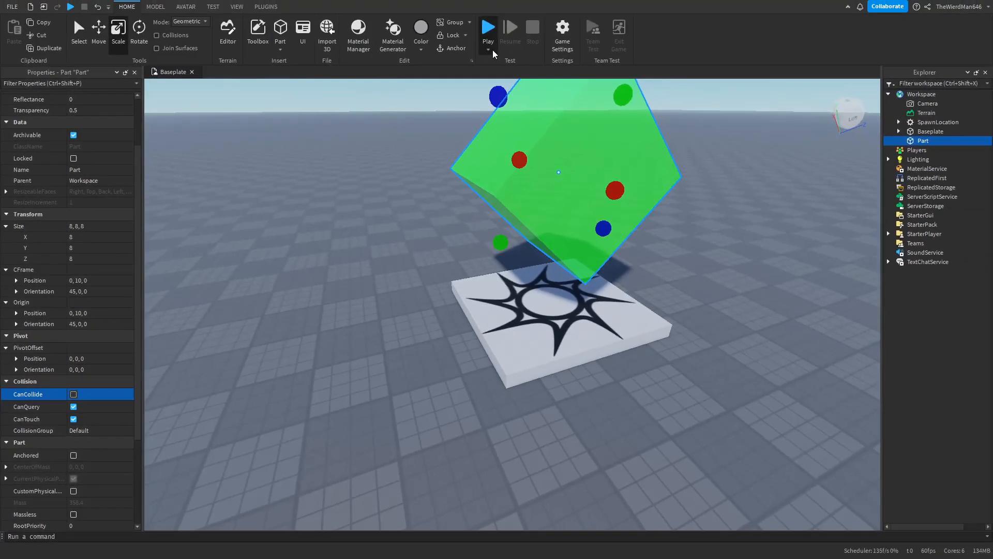
{"action": "mouse_move", "coordinate": [500, 81]}
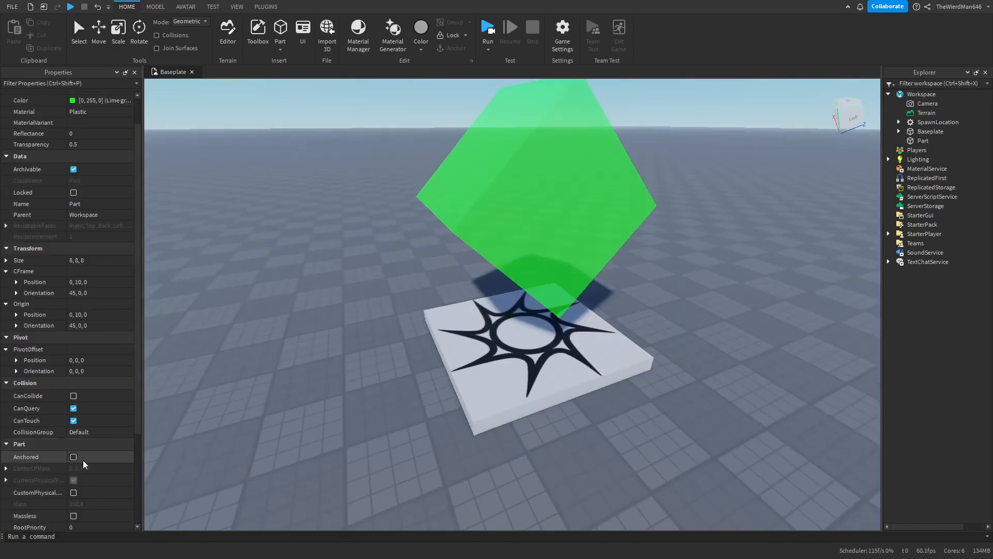
{"action": "left_click", "coordinate": [74, 456]}
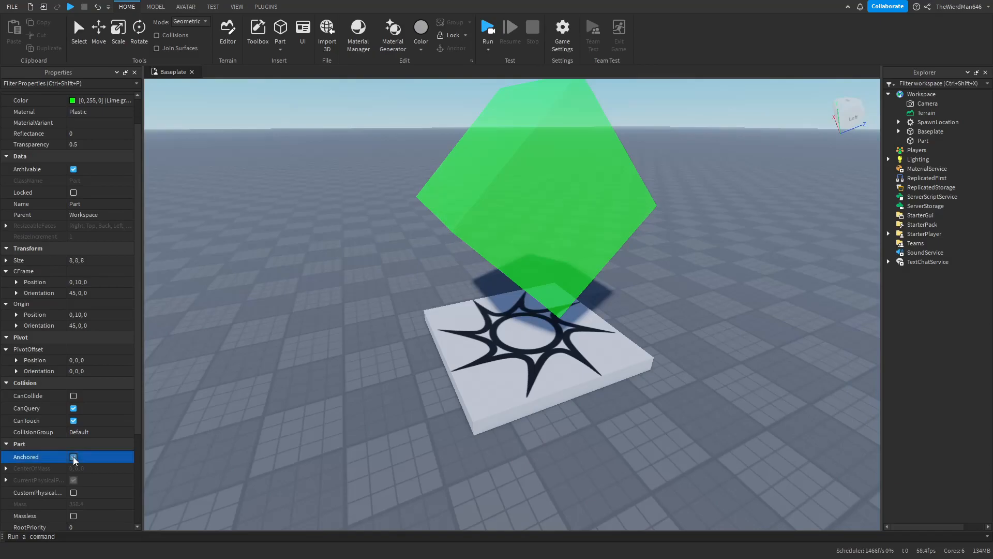
{"action": "left_click", "coordinate": [73, 457]}
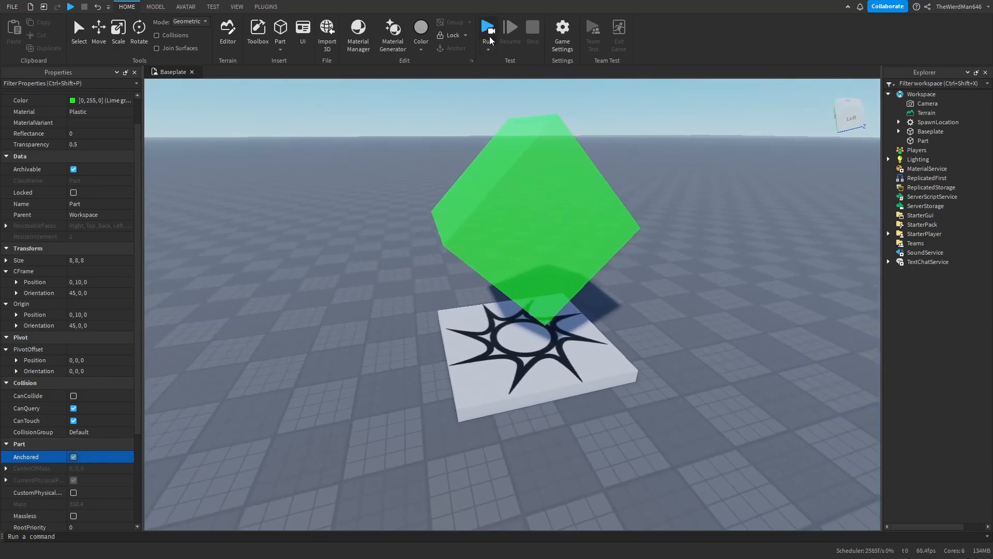
Step: Start a play test of the scene
{"action": "left_click", "coordinate": [487, 32]}
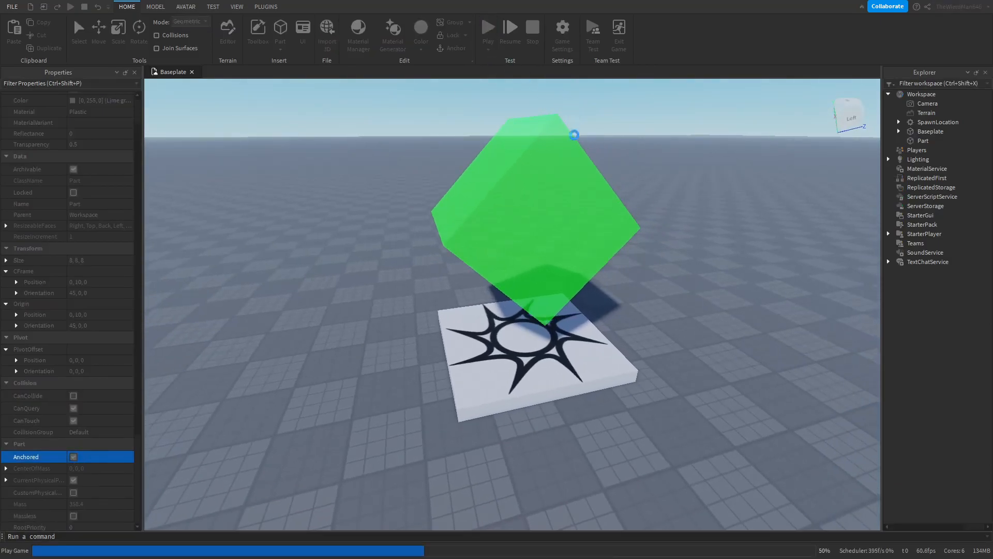
{"action": "left_click", "coordinate": [487, 31]}
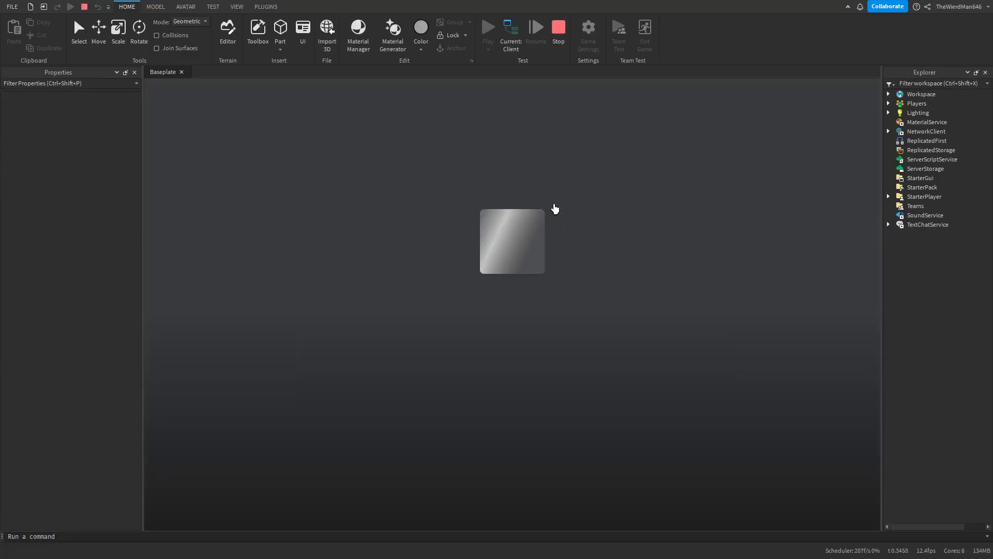
{"action": "left_click", "coordinate": [488, 28]}
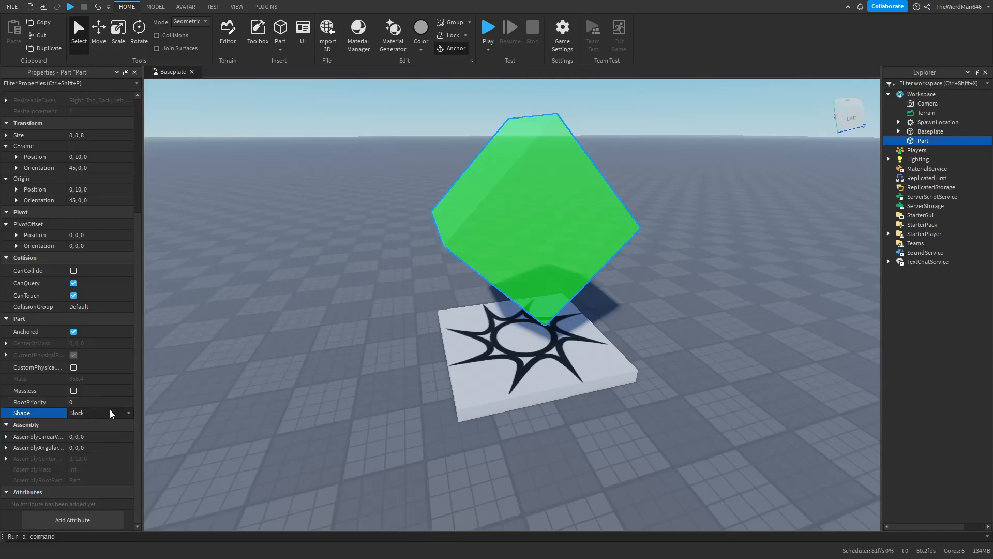
{"action": "mouse_move", "coordinate": [0, 401]}
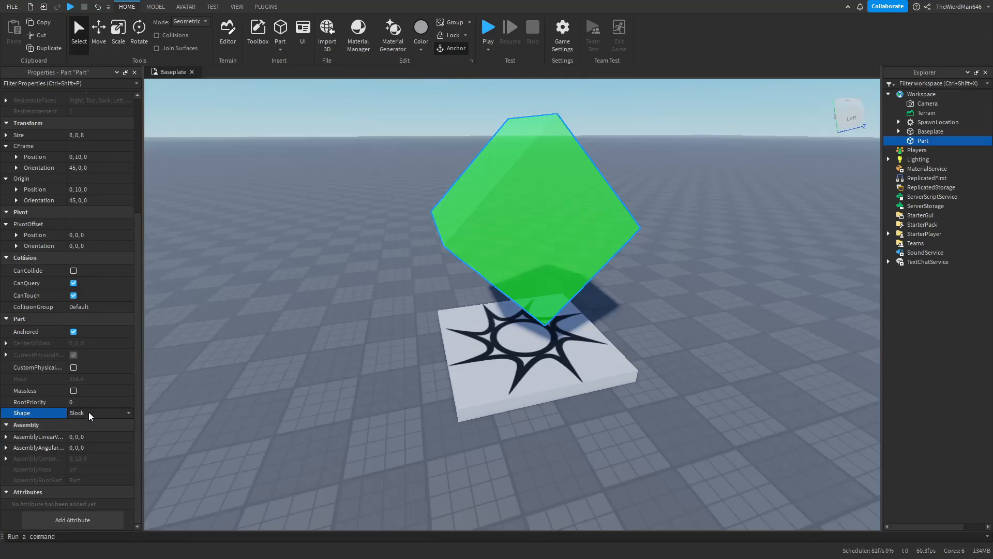
{"action": "mouse_move", "coordinate": [85, 457]}
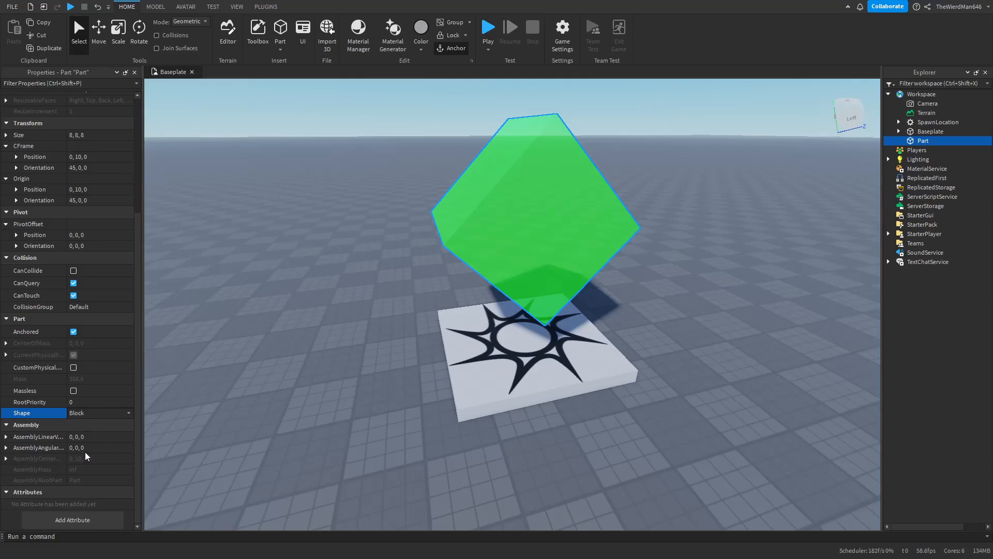
Step: Change the part's Shape to CornerWedge and uncheck Anchored
{"action": "left_click", "coordinate": [96, 412]}
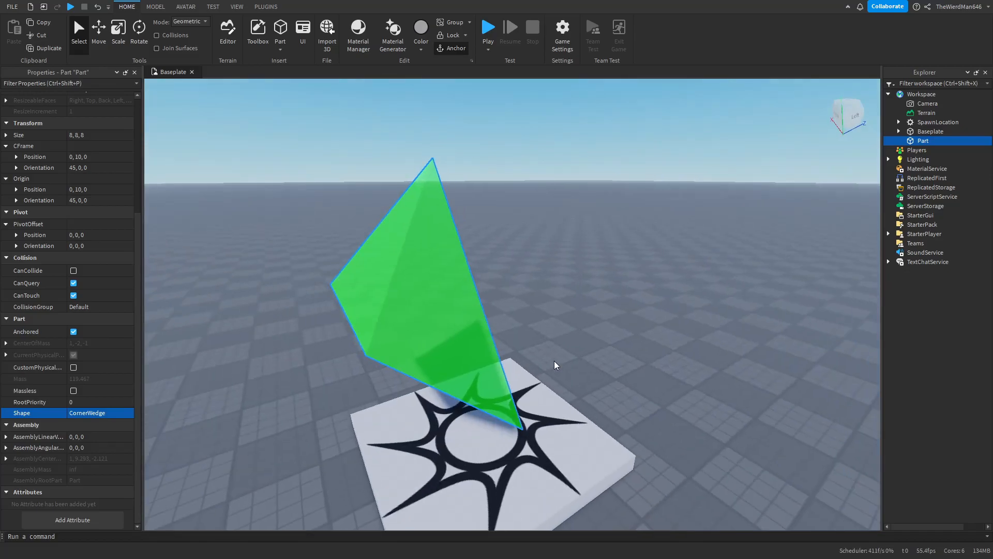
{"action": "left_click", "coordinate": [73, 270]}
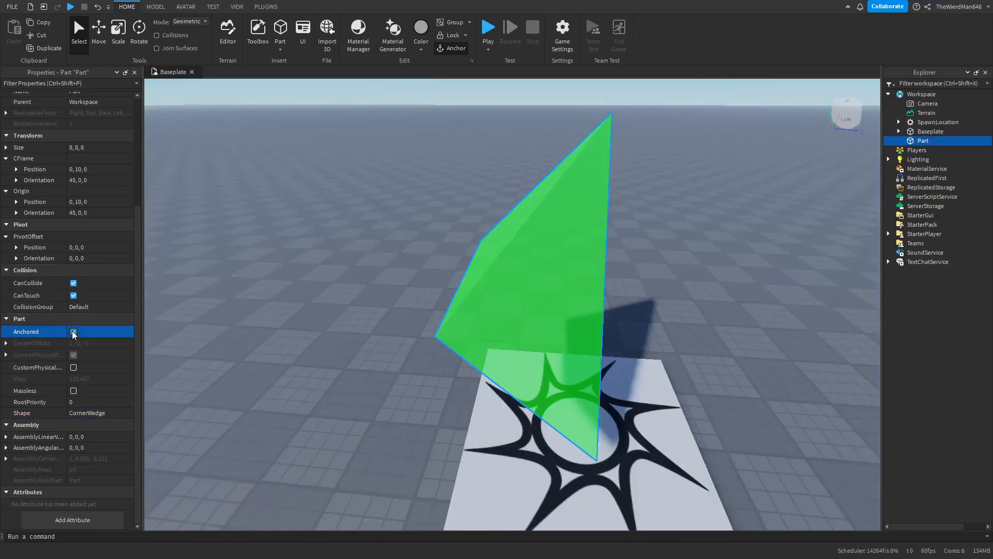
Step: Run and stop a play test, then orbit the view around the corner wedge
{"action": "left_click", "coordinate": [73, 330]}
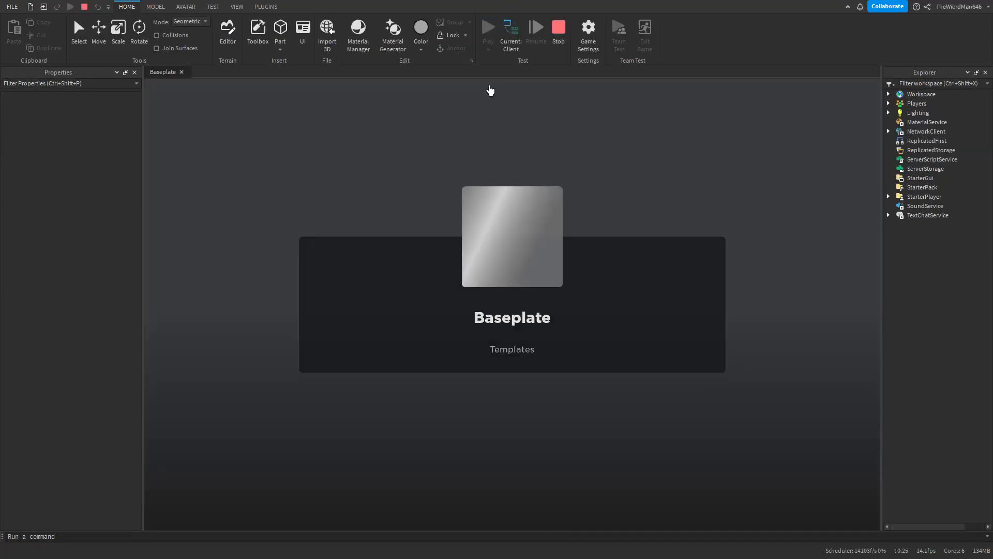
{"action": "left_click", "coordinate": [488, 28]}
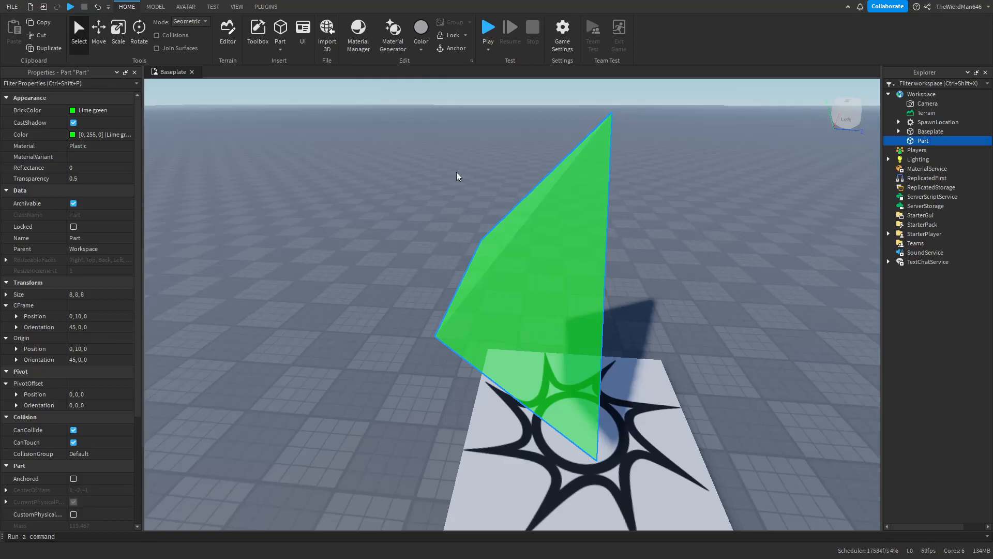
{"action": "mouse_move", "coordinate": [488, 203]}
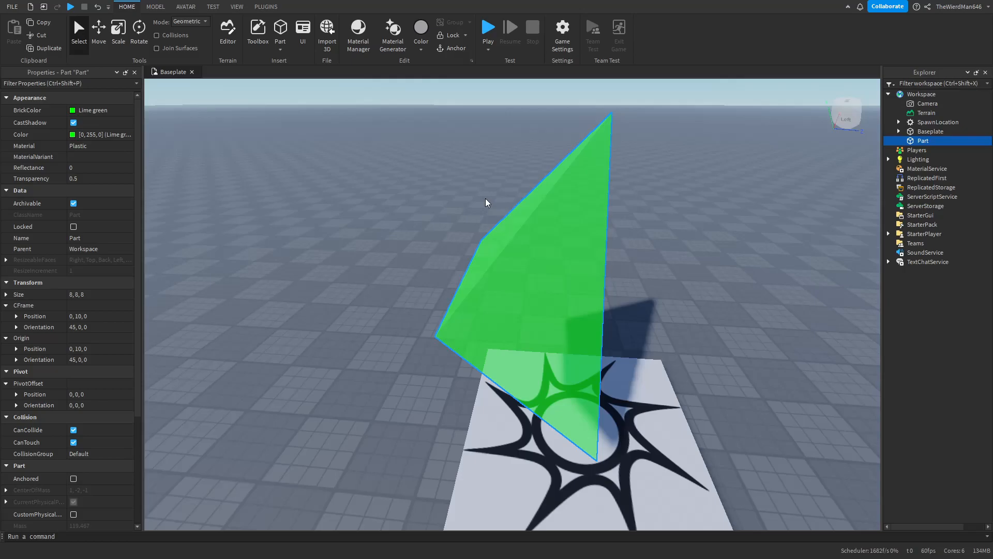
{"action": "scroll", "scroll_direction": "down", "scroll_amount": 3}
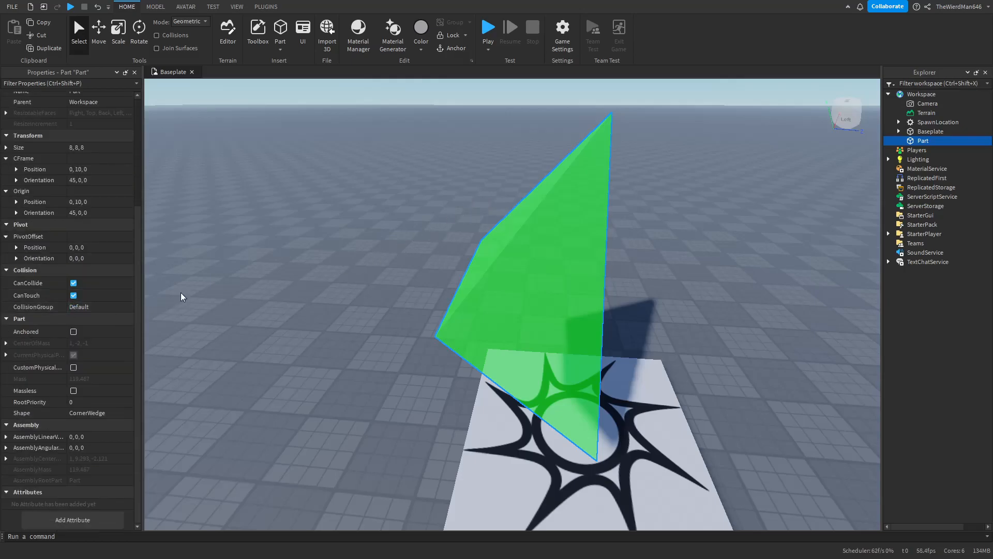
{"action": "left_click_drag", "start_coordinate": [181, 296], "coordinate": [398, 273]}
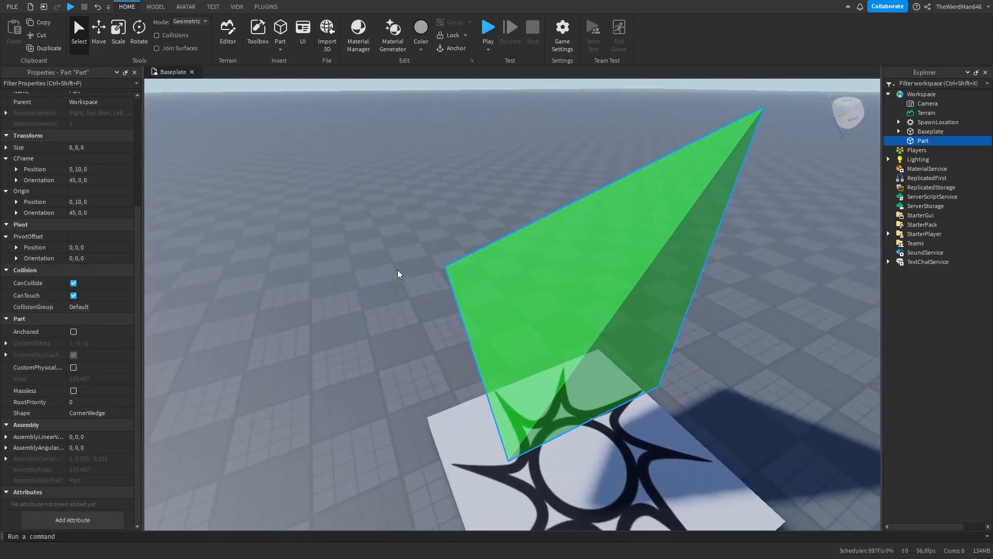